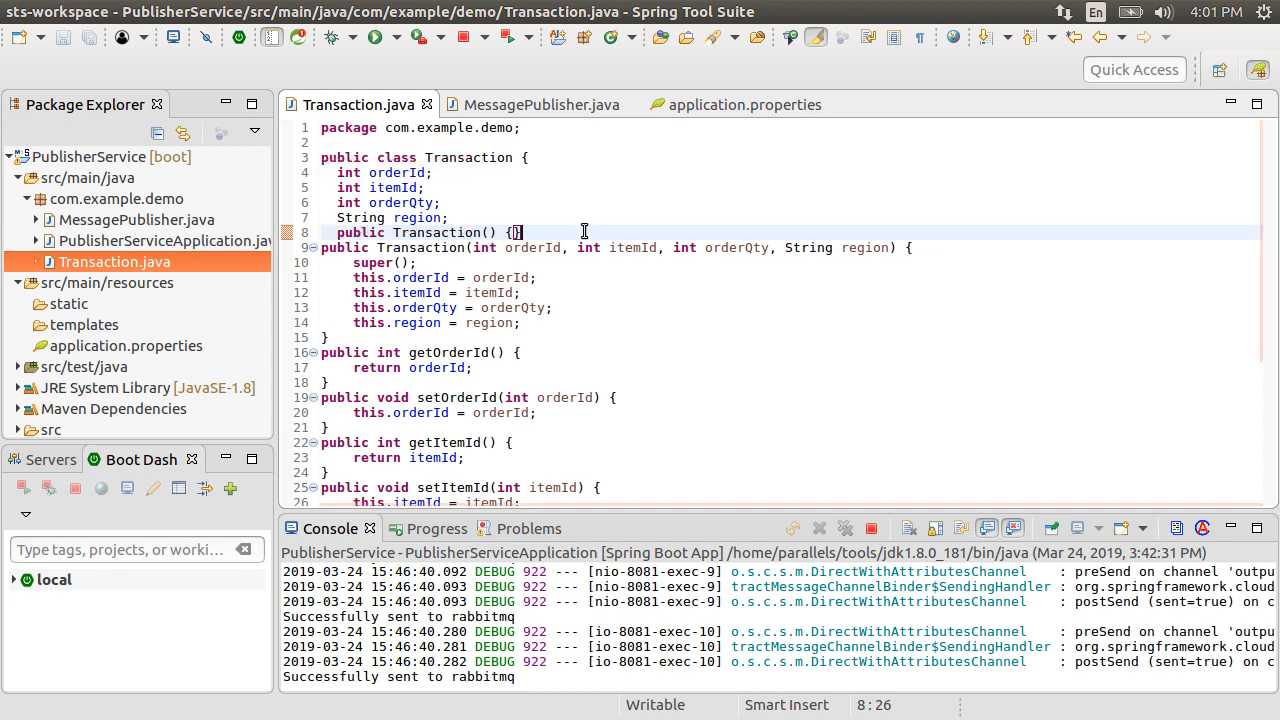
Show MessagePublisher's sendMessage method that reads the posted payload into Transaction.class.
click(540, 104)
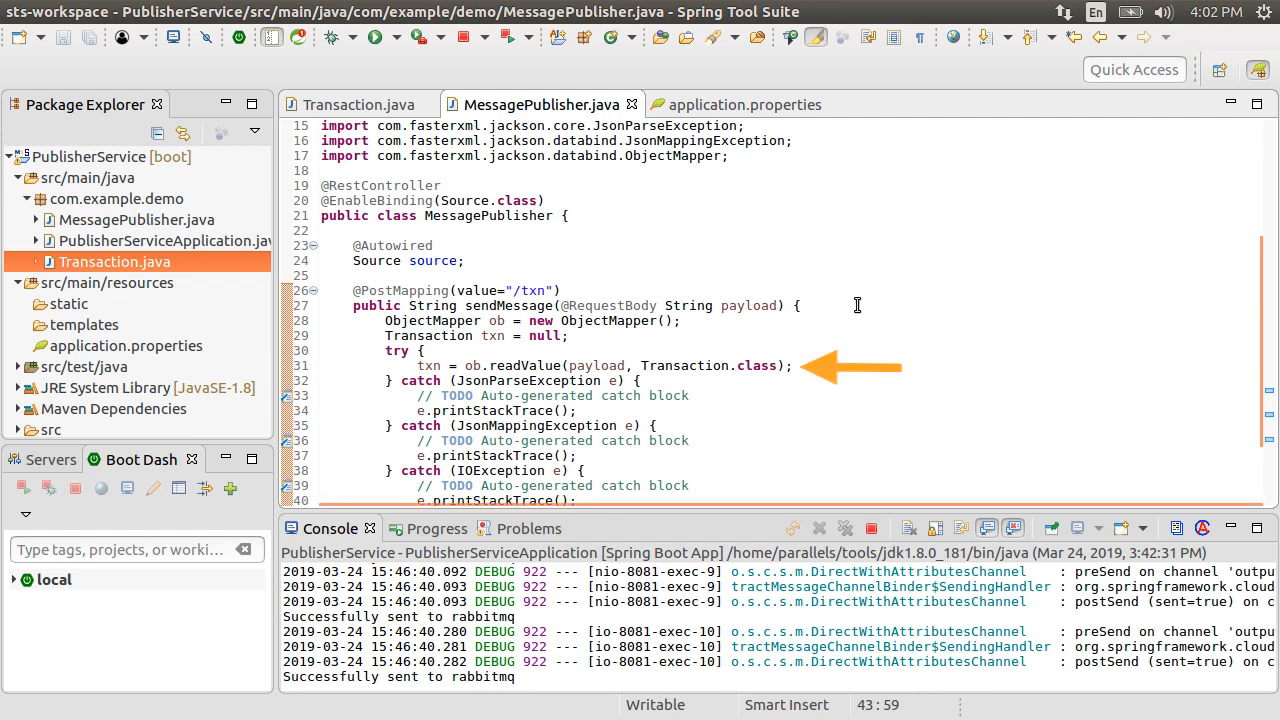
scroll(down, 3)
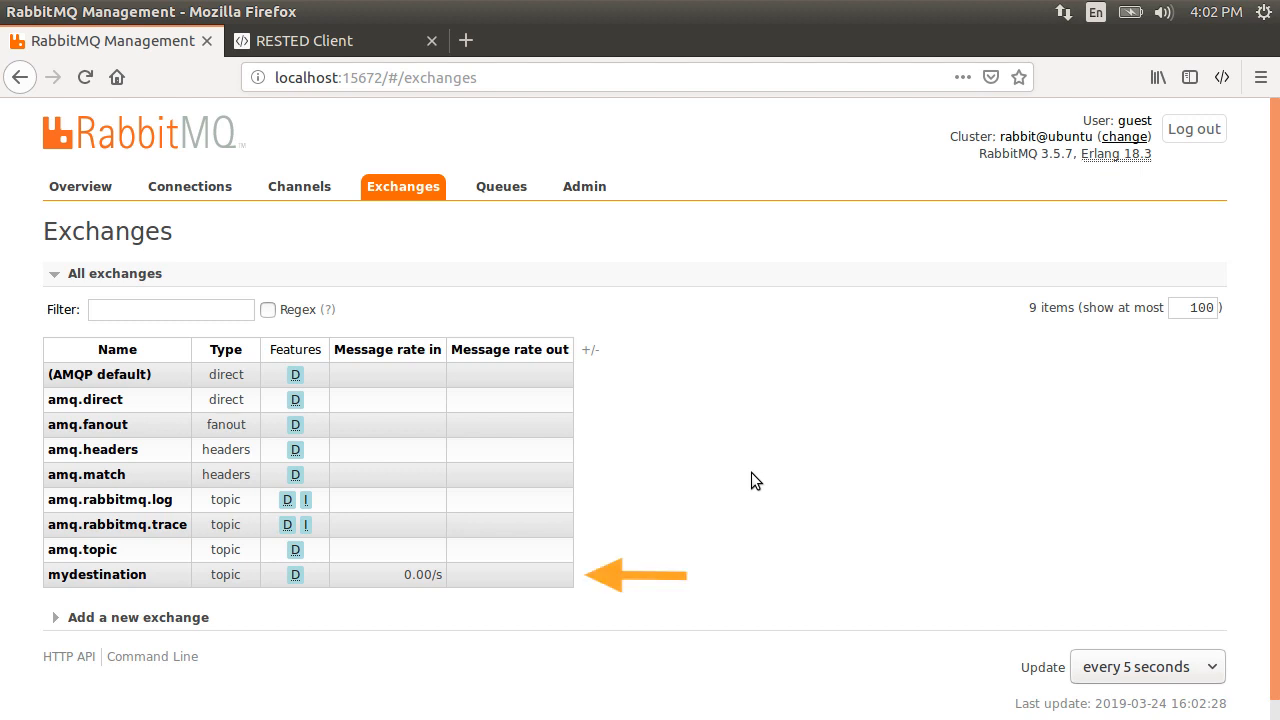
POST the sample transaction order to localhost:8081/txn from RESTED, then return to the RabbitMQ Exchanges view.
click(336, 40)
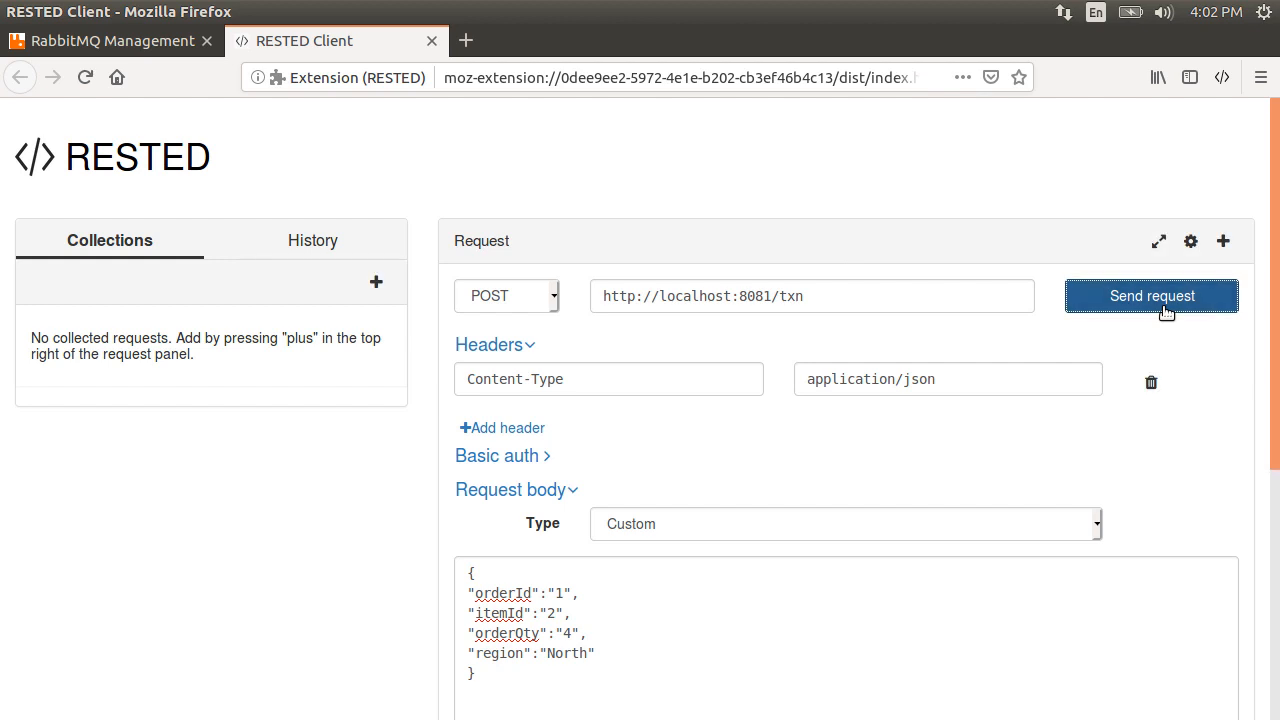
click(110, 40)
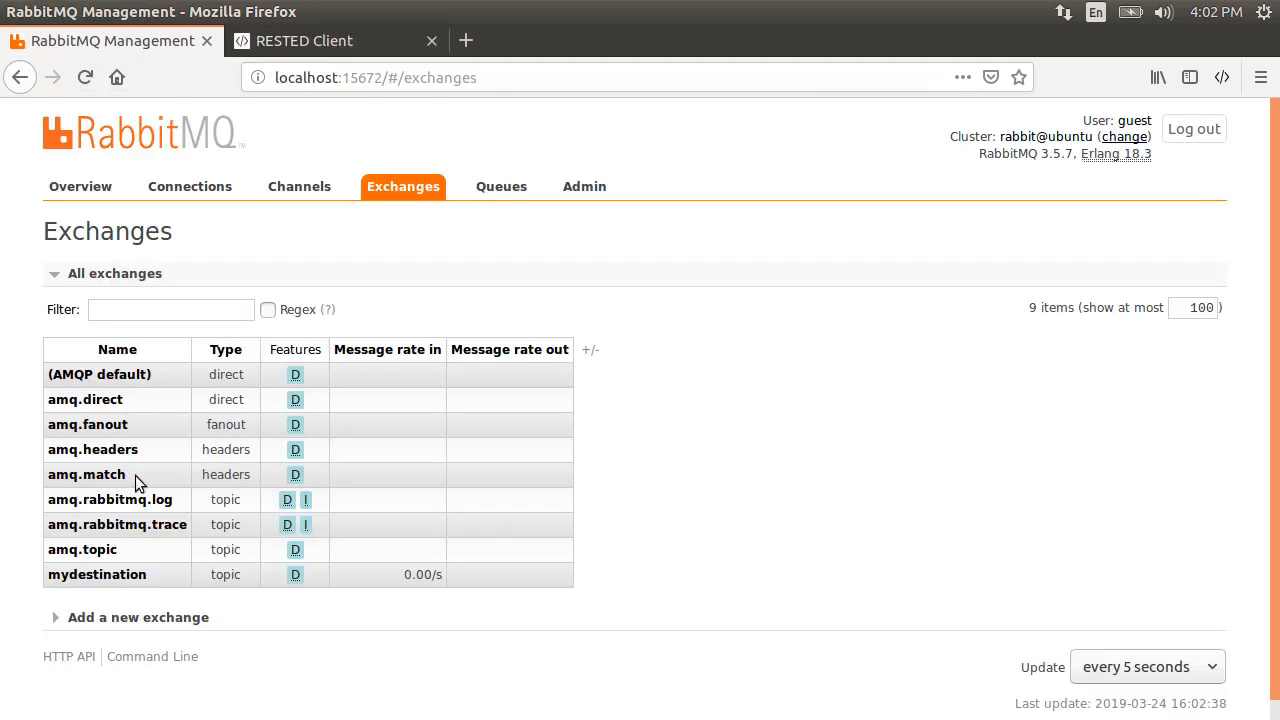
click(96, 574)
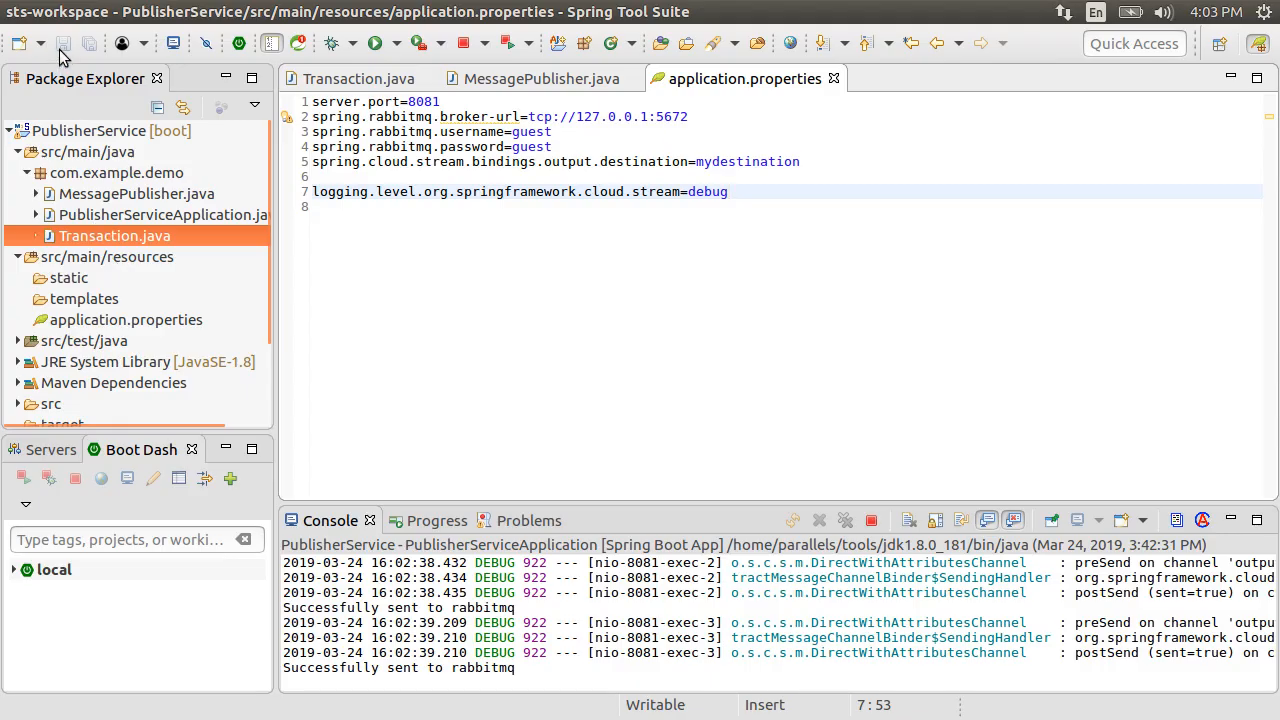
Start a Spring Starter Project named ConsumerService.
click(84, 12)
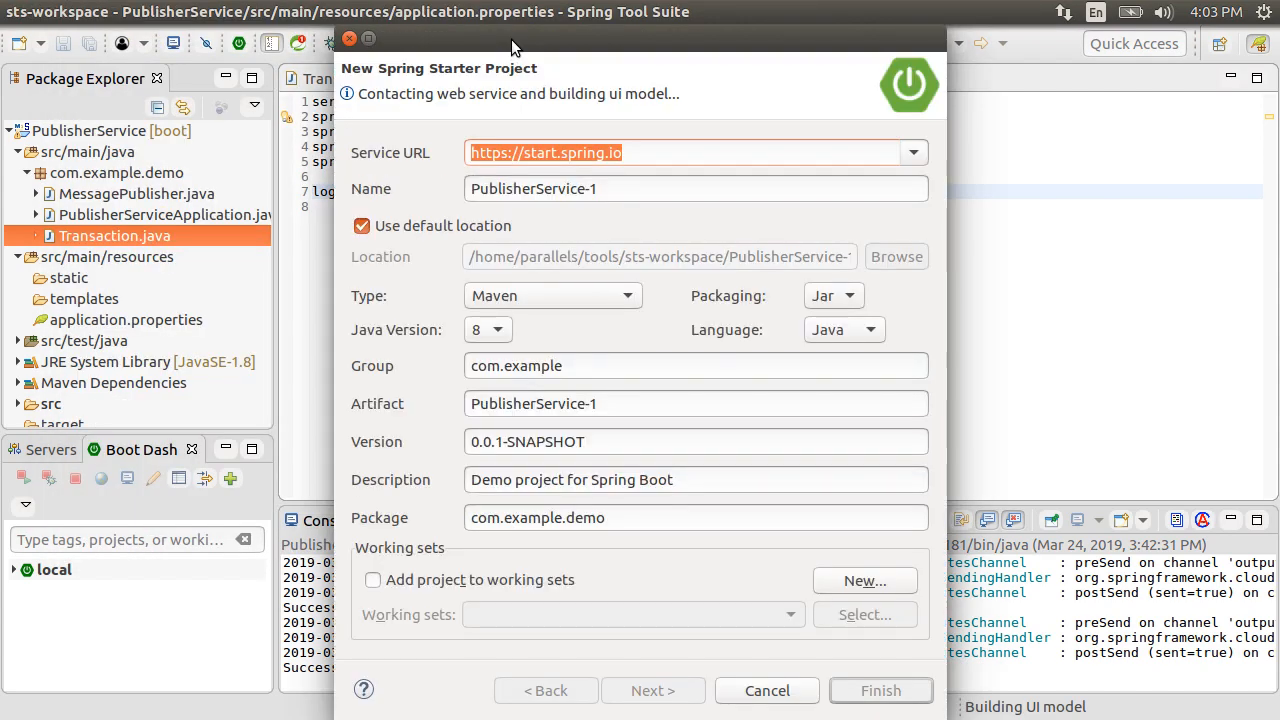
text(Consumer)
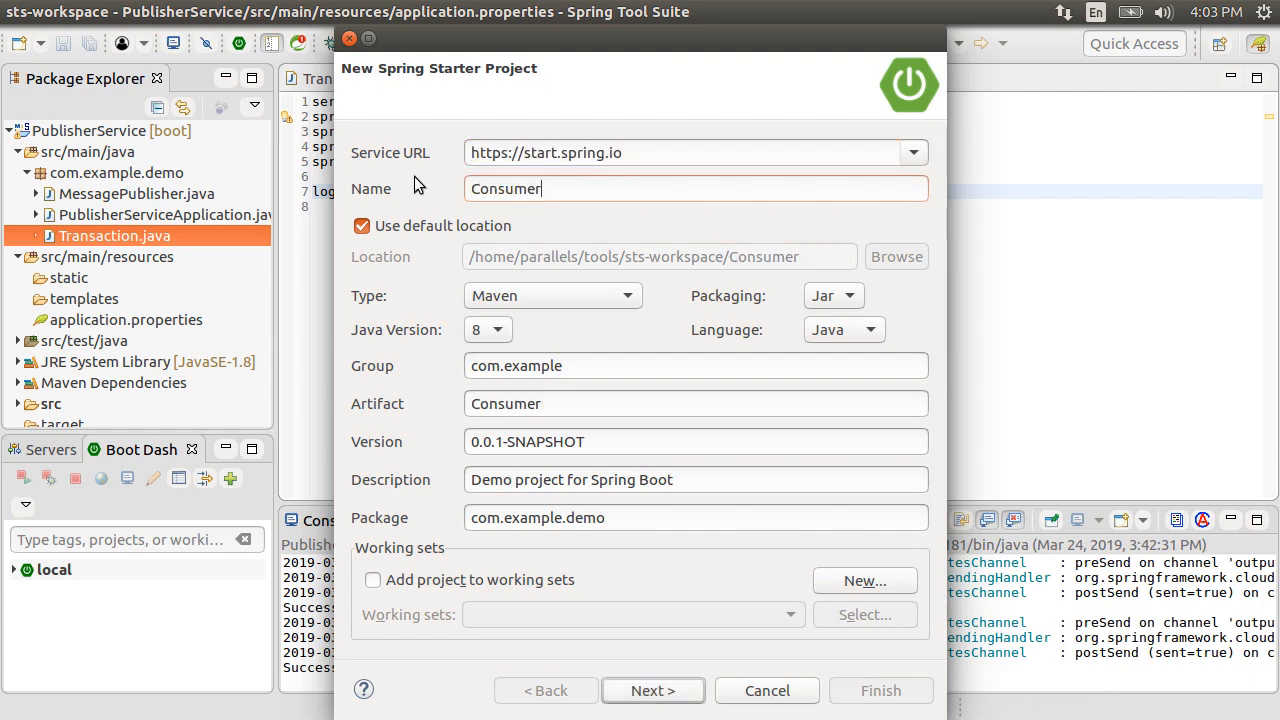
text(Service)
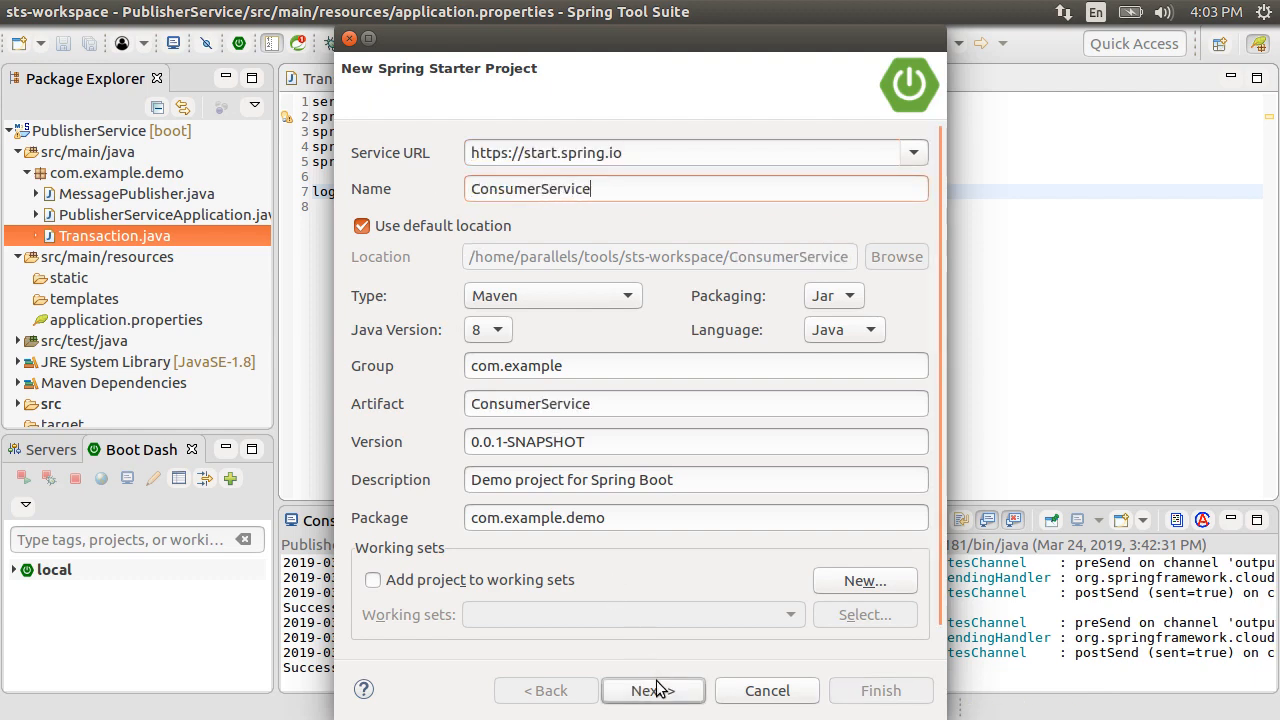
click(652, 690)
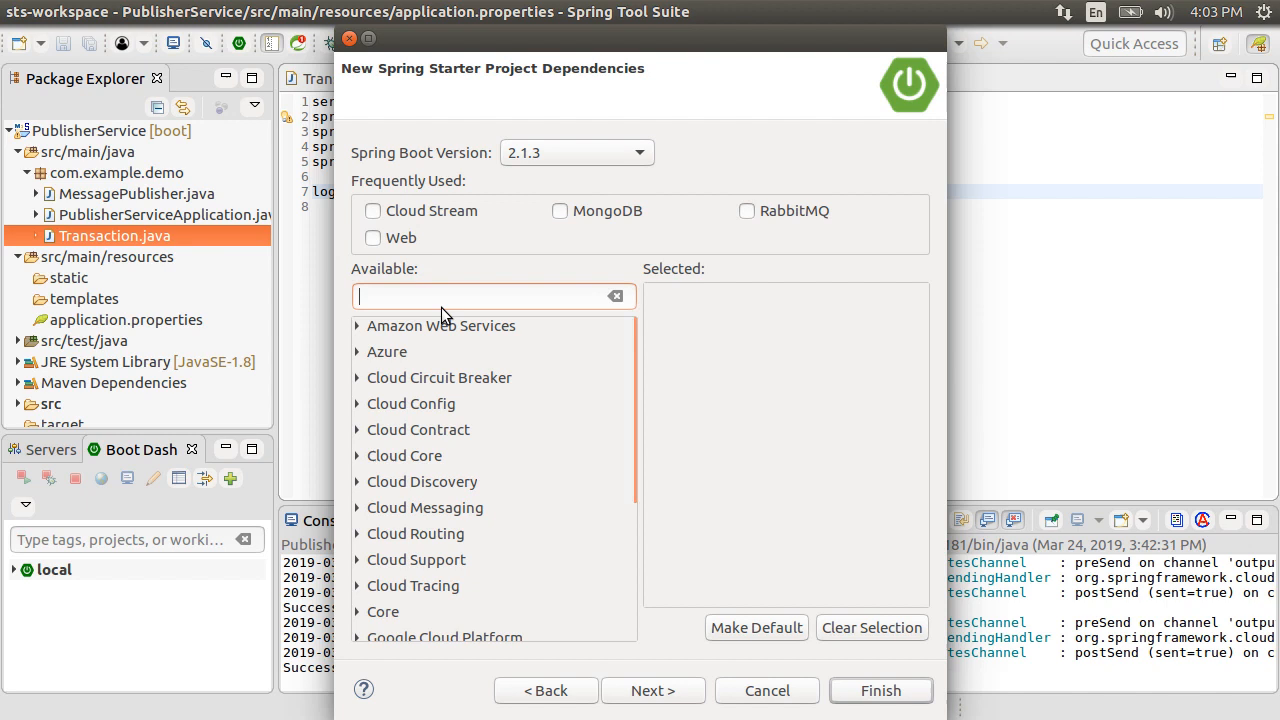
Add the Cloud Stream and RabbitMQ dependencies and finish creating the project.
click(372, 210)
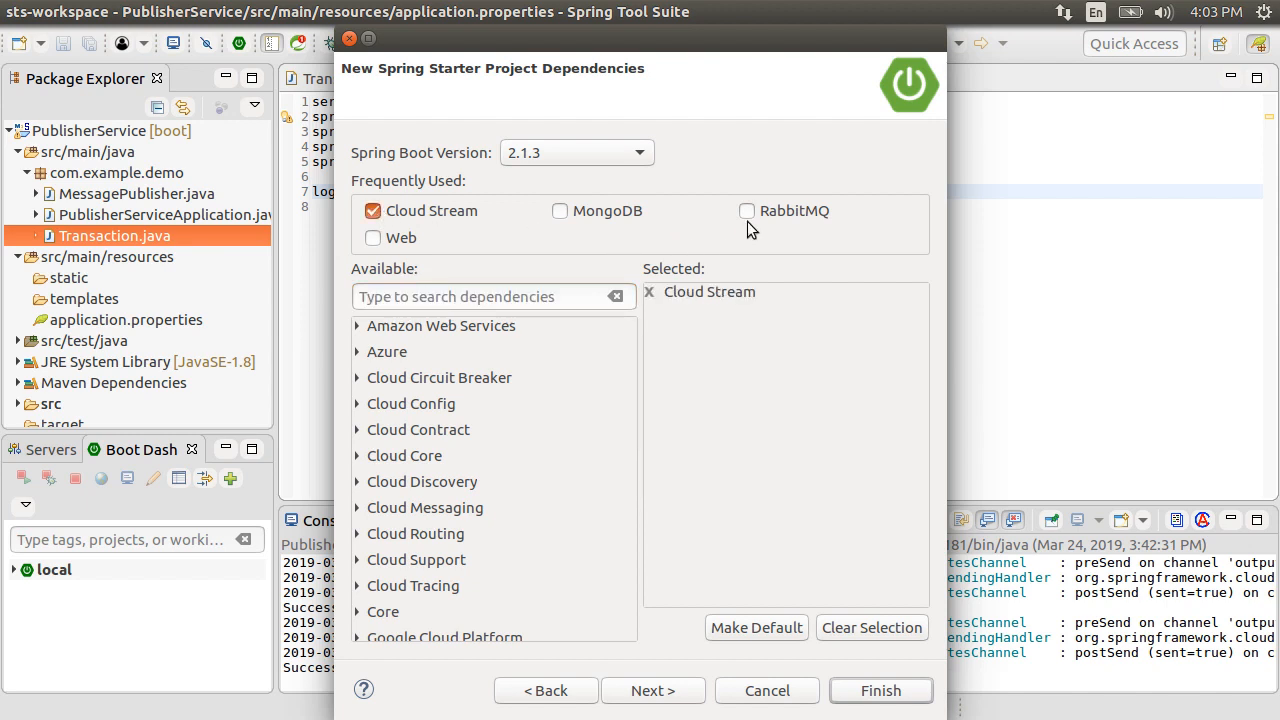
click(746, 210)
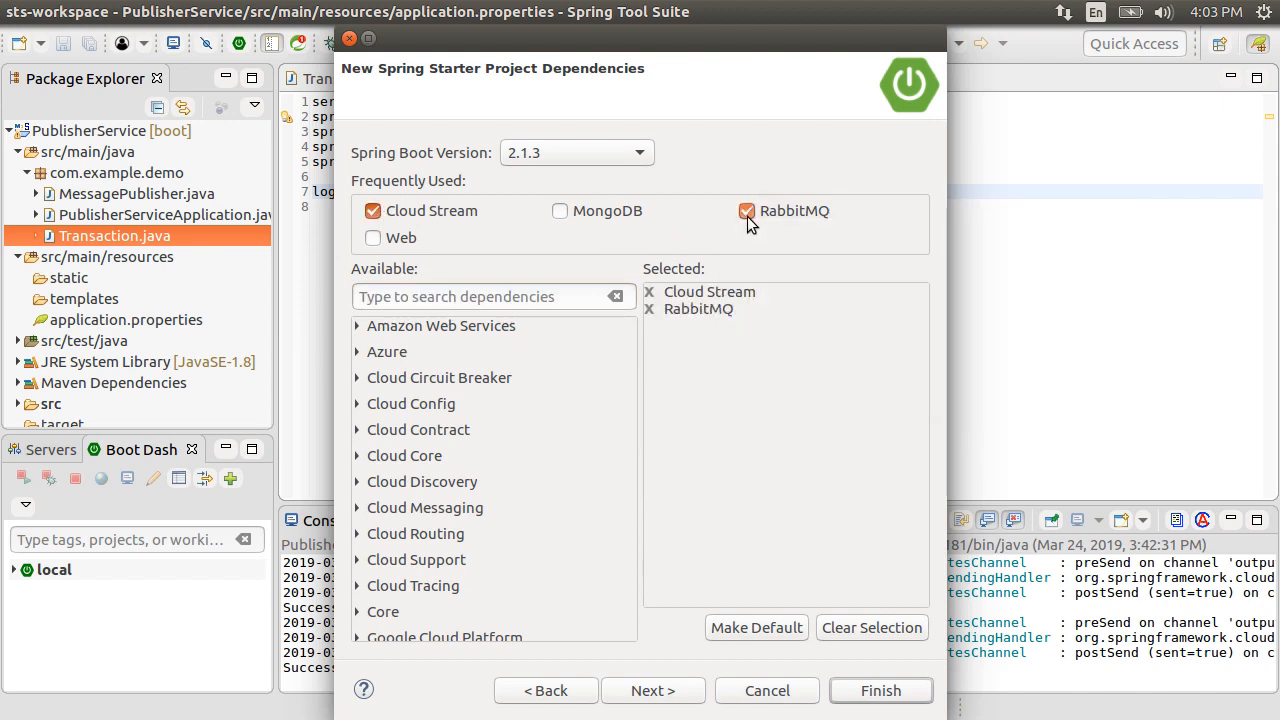
click(652, 690)
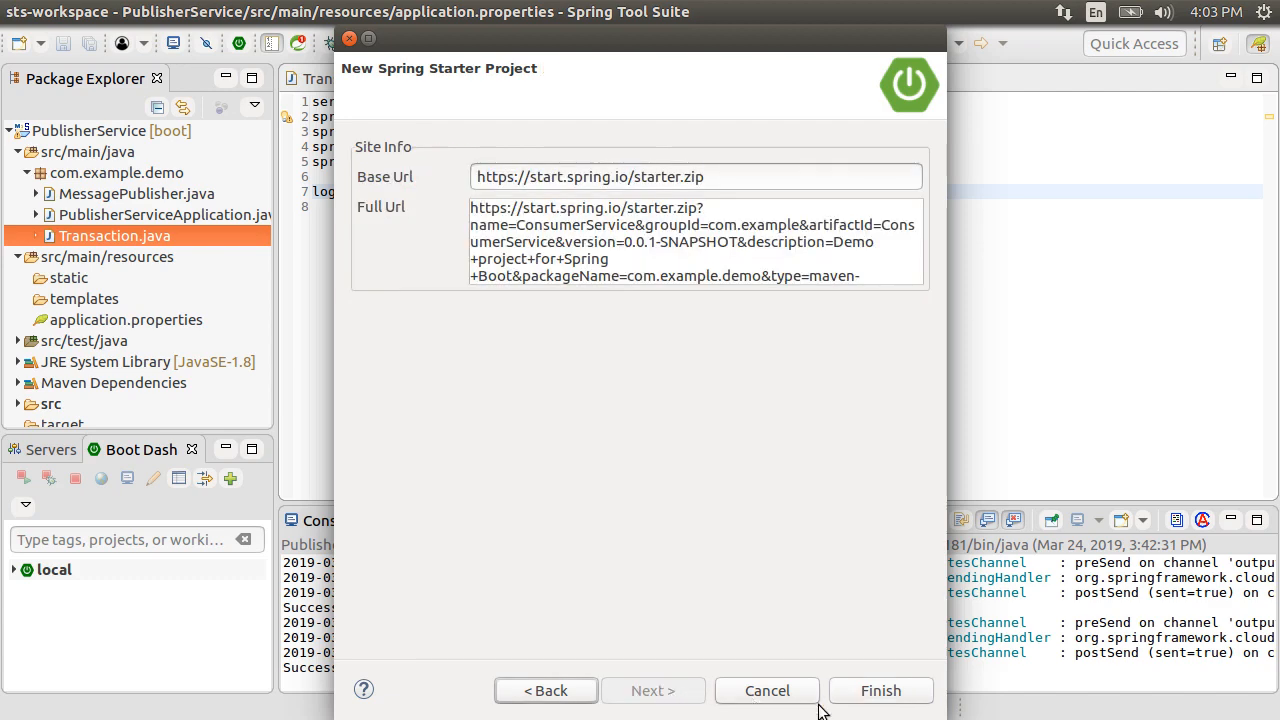
click(768, 690)
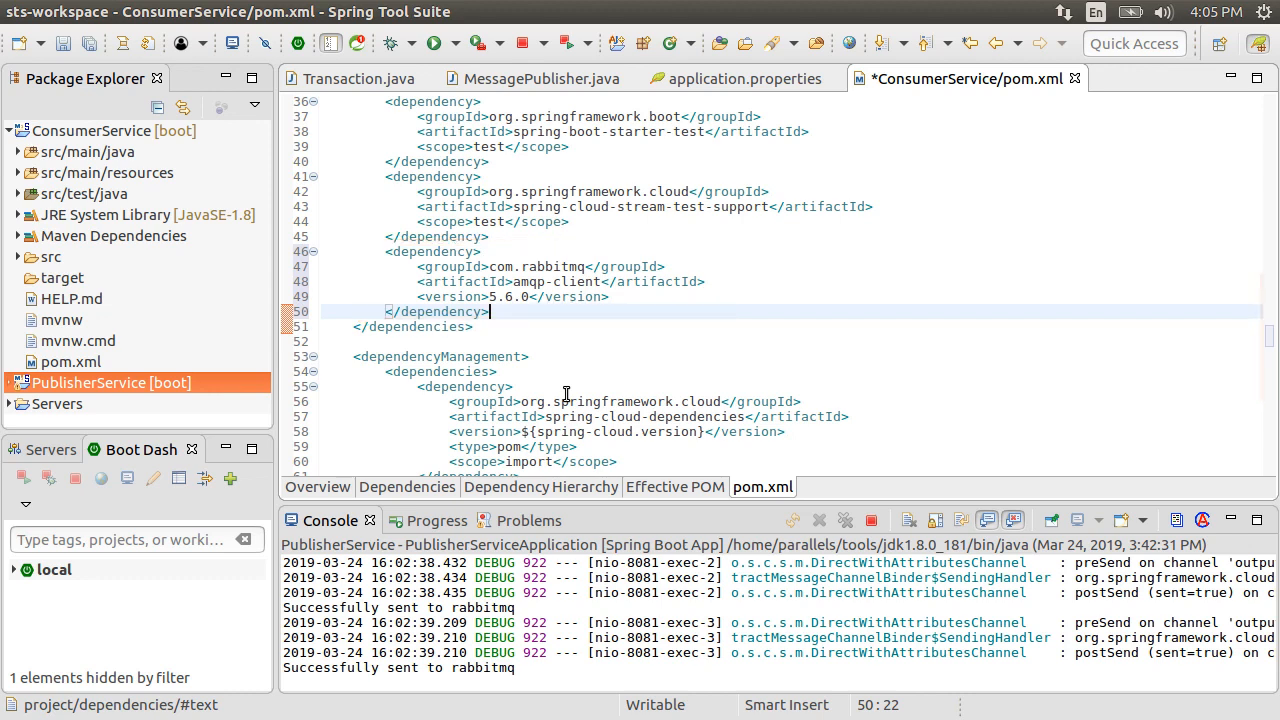
Run Maven > Update Project on ConsumerService after adding the amqp-client 5.6.0 dependency.
right_click(100, 130)
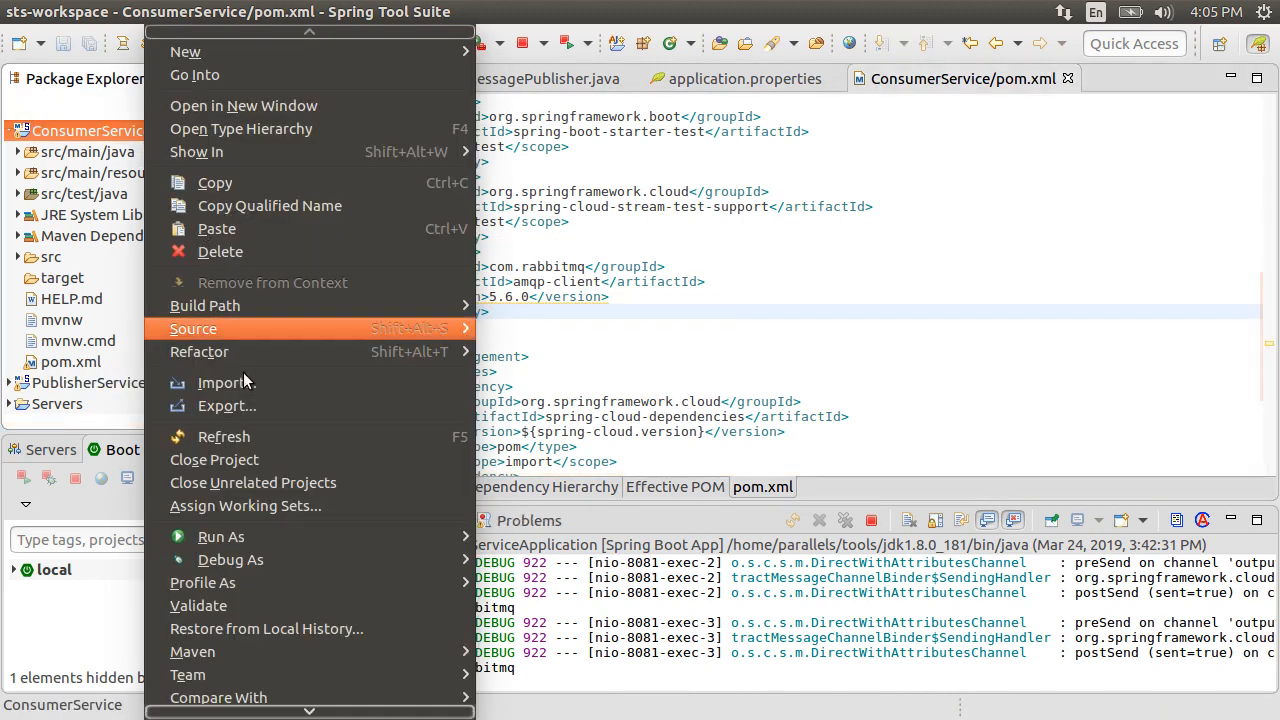
mouse_move(276, 652)
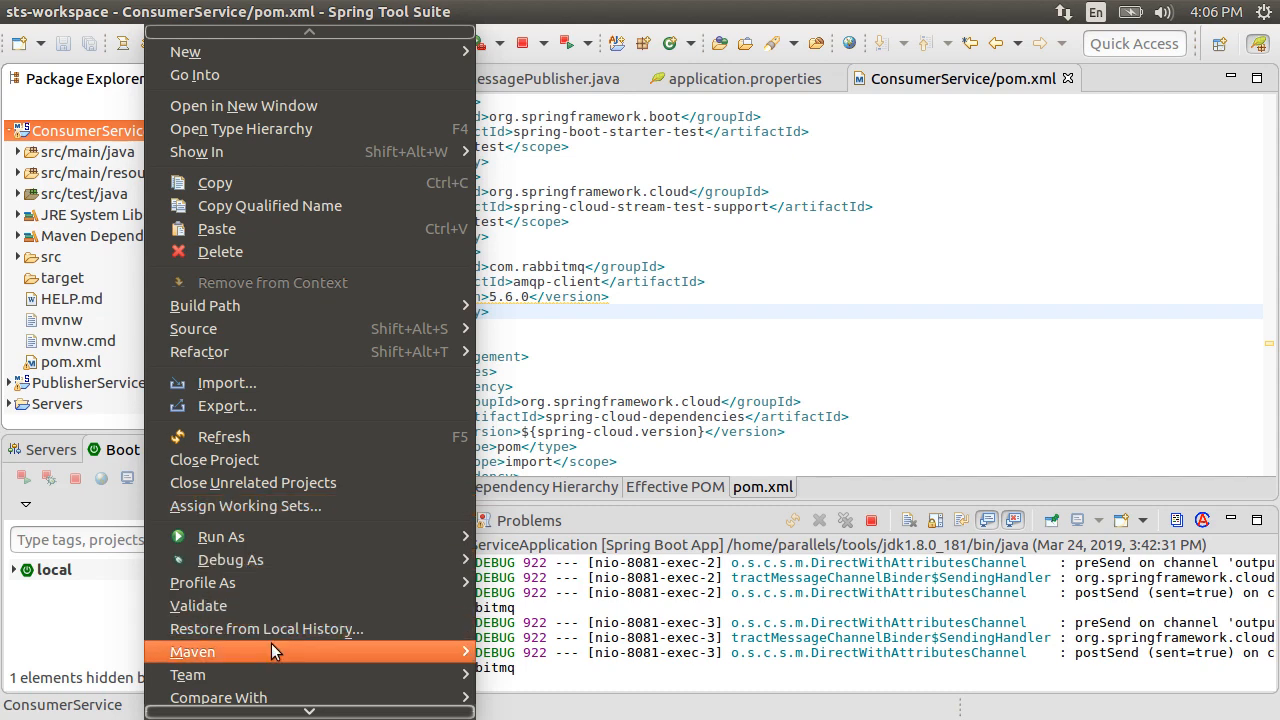
click(192, 652)
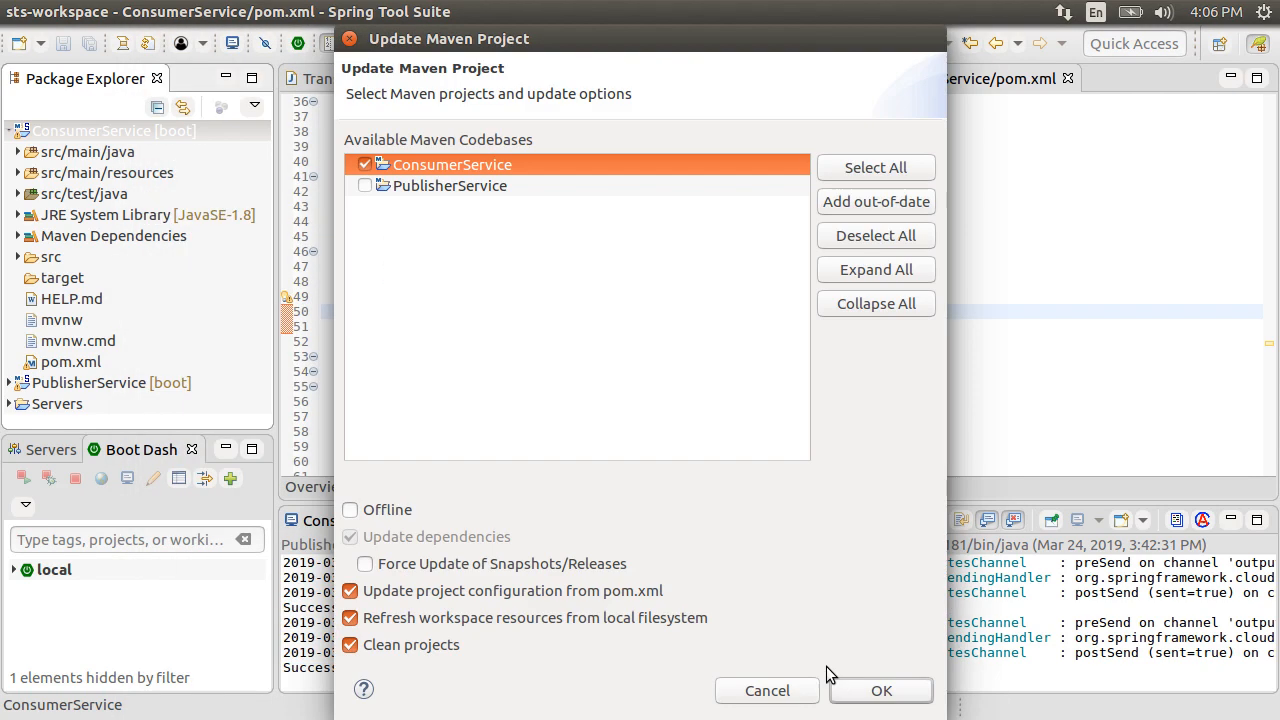
click(880, 690)
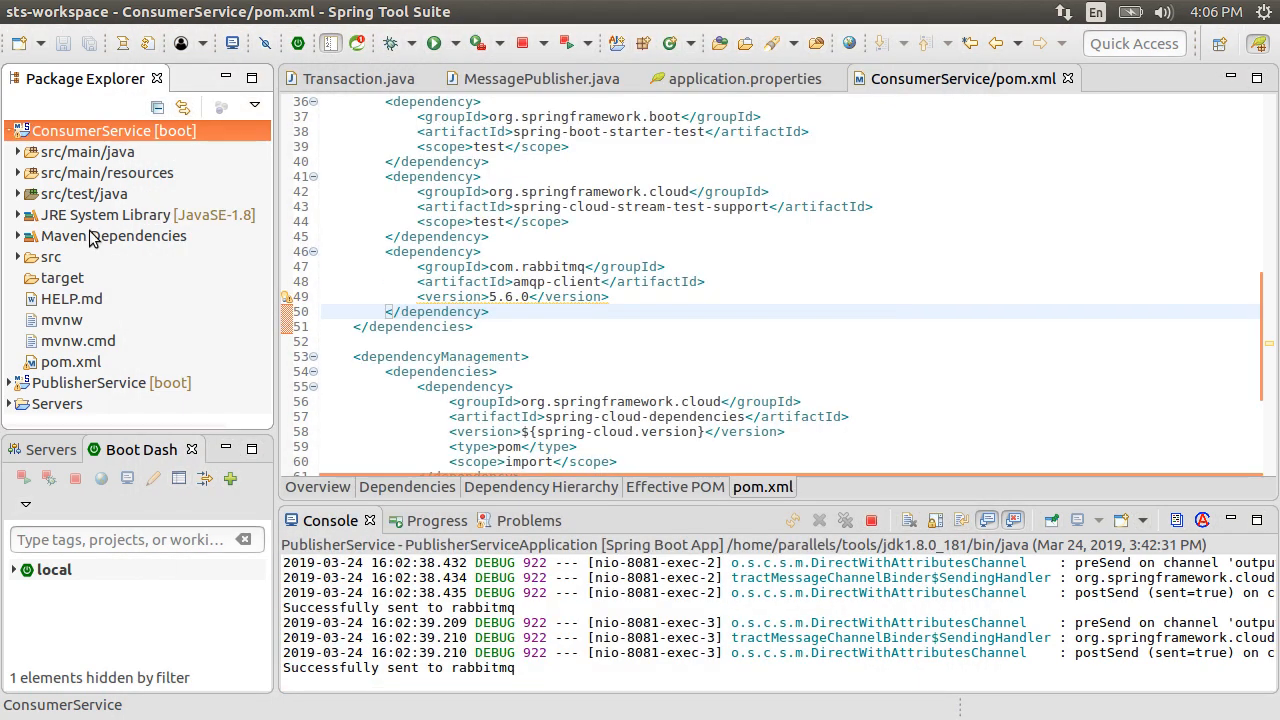
Paste Transaction.java into ConsumerService's com.example.demo package and view the copied class.
click(542, 78)
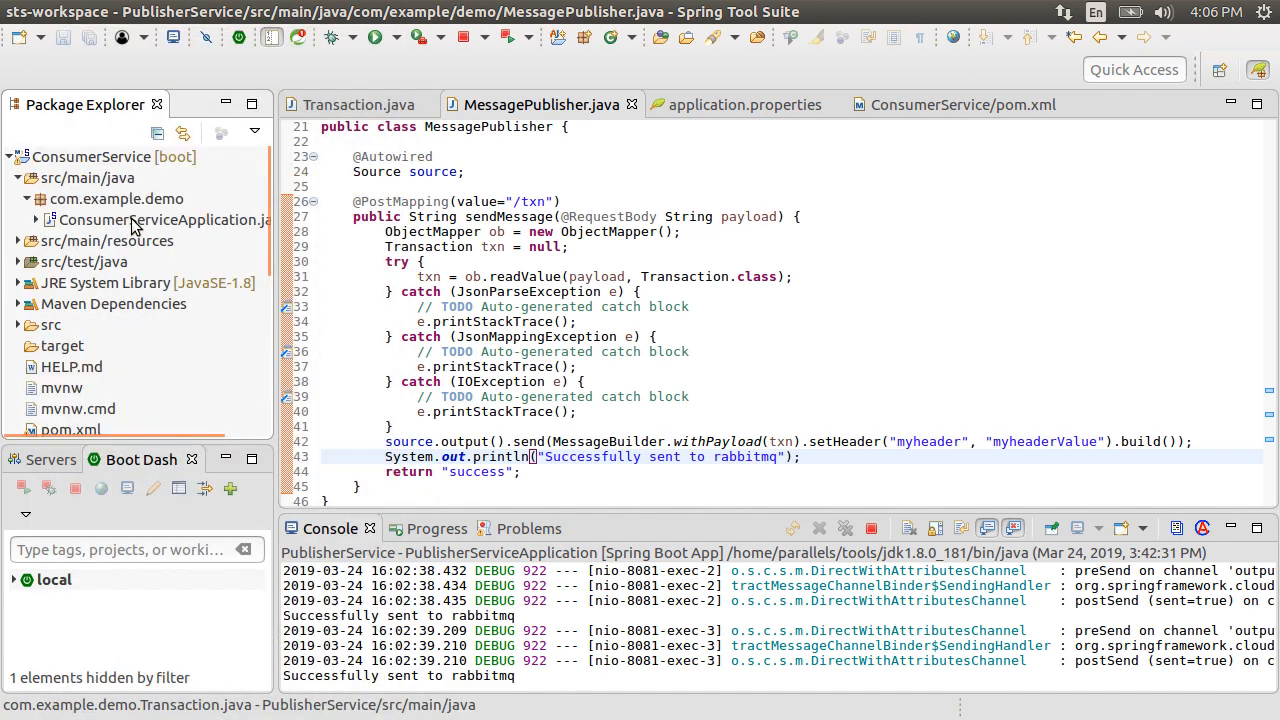
right_click(116, 198)
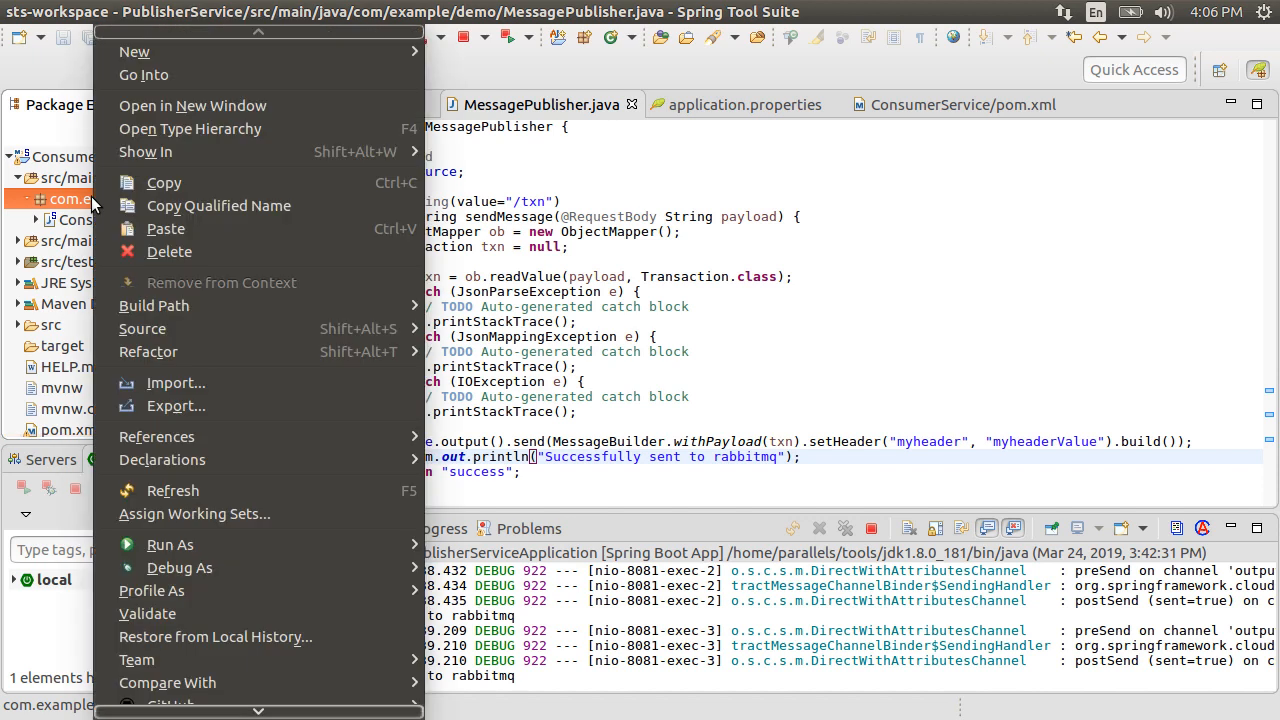
double_click(116, 240)
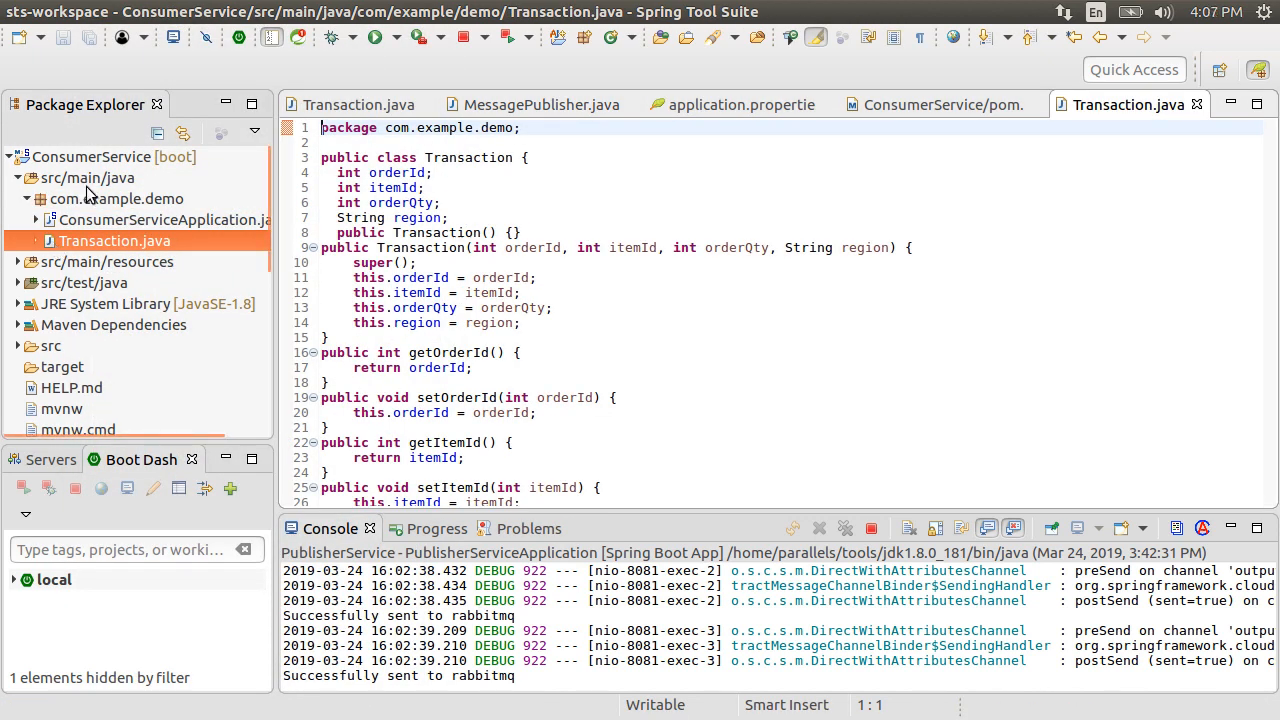
right_click(114, 240)
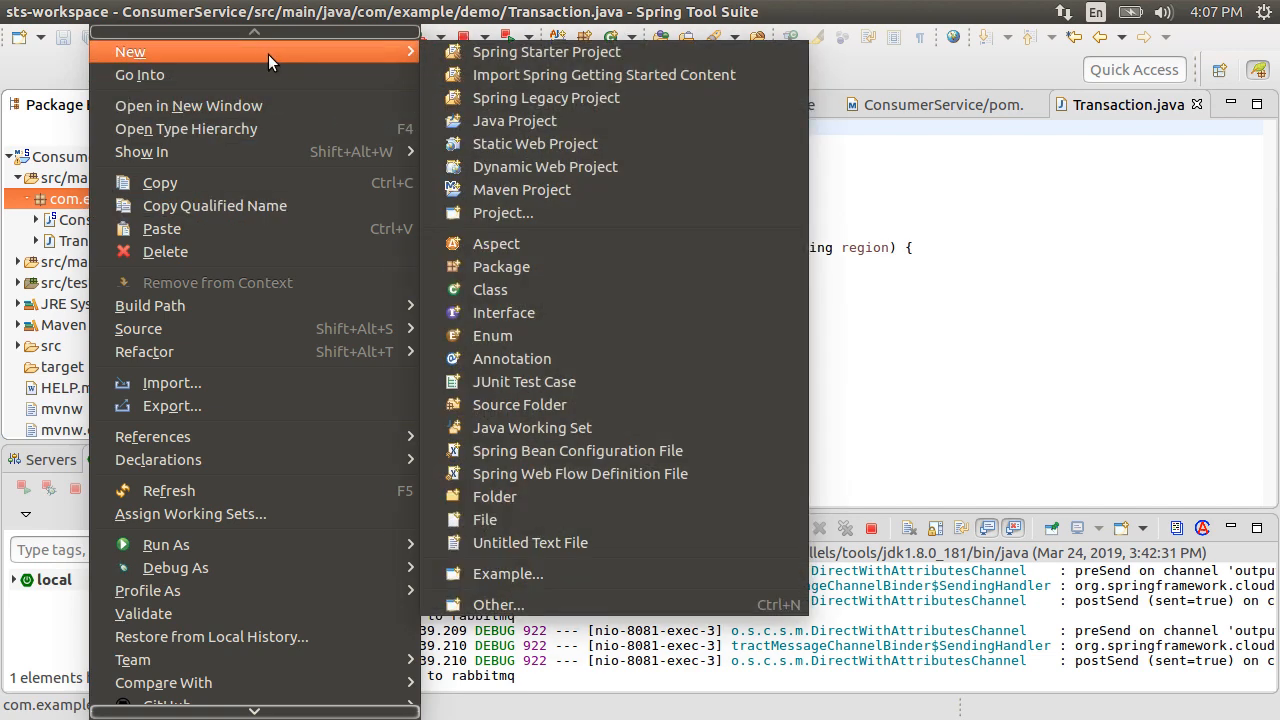
Create a new Java class named MessageConsumer in com.example.demo.
click(490, 288)
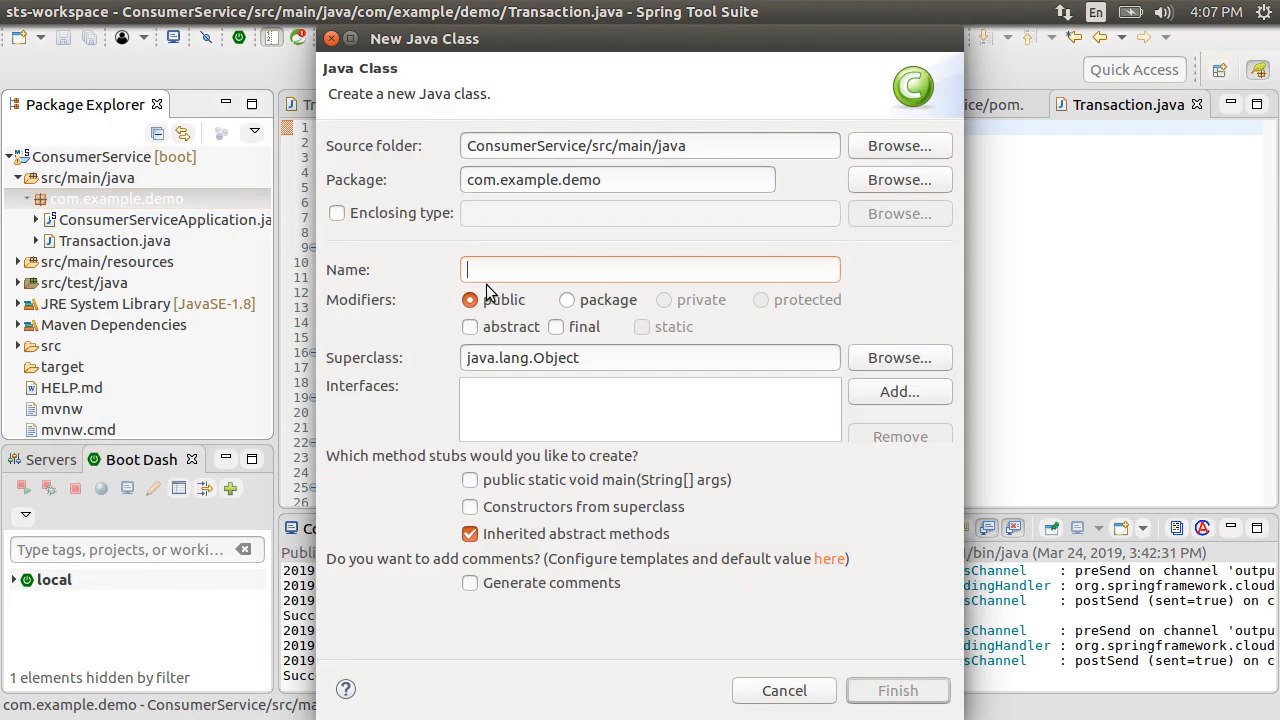
text(MessageConsumer)
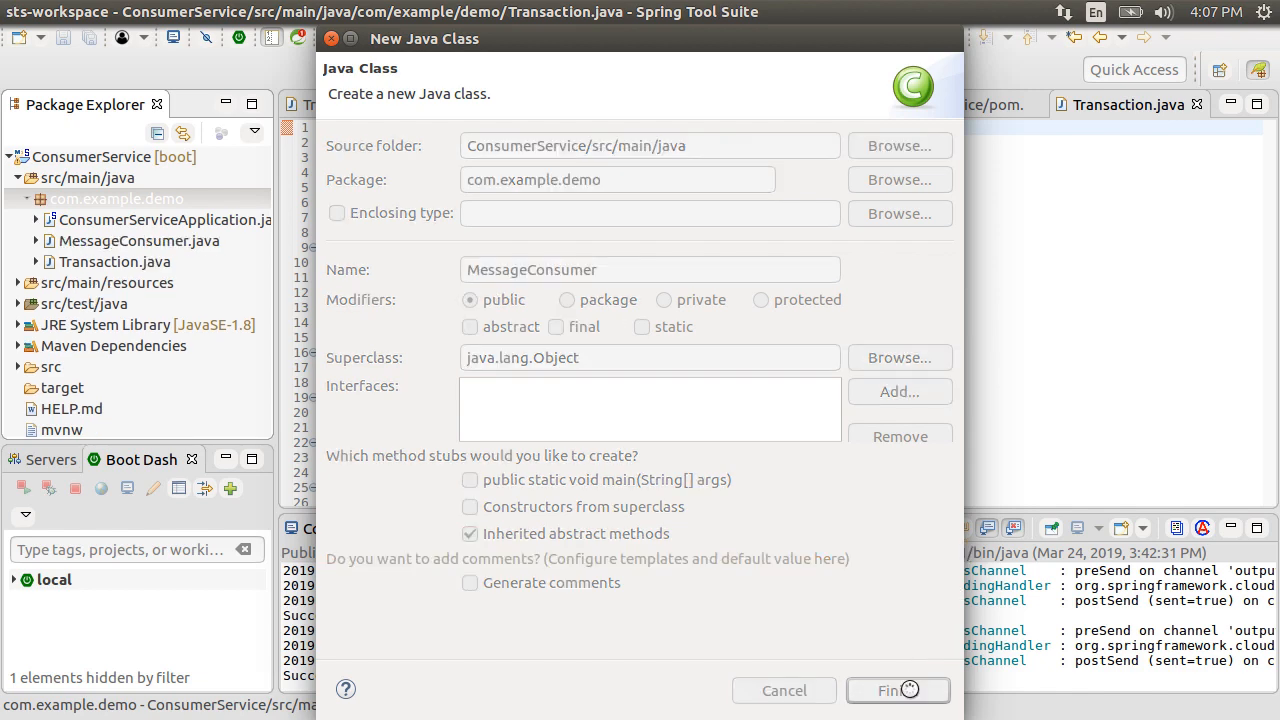
click(896, 690)
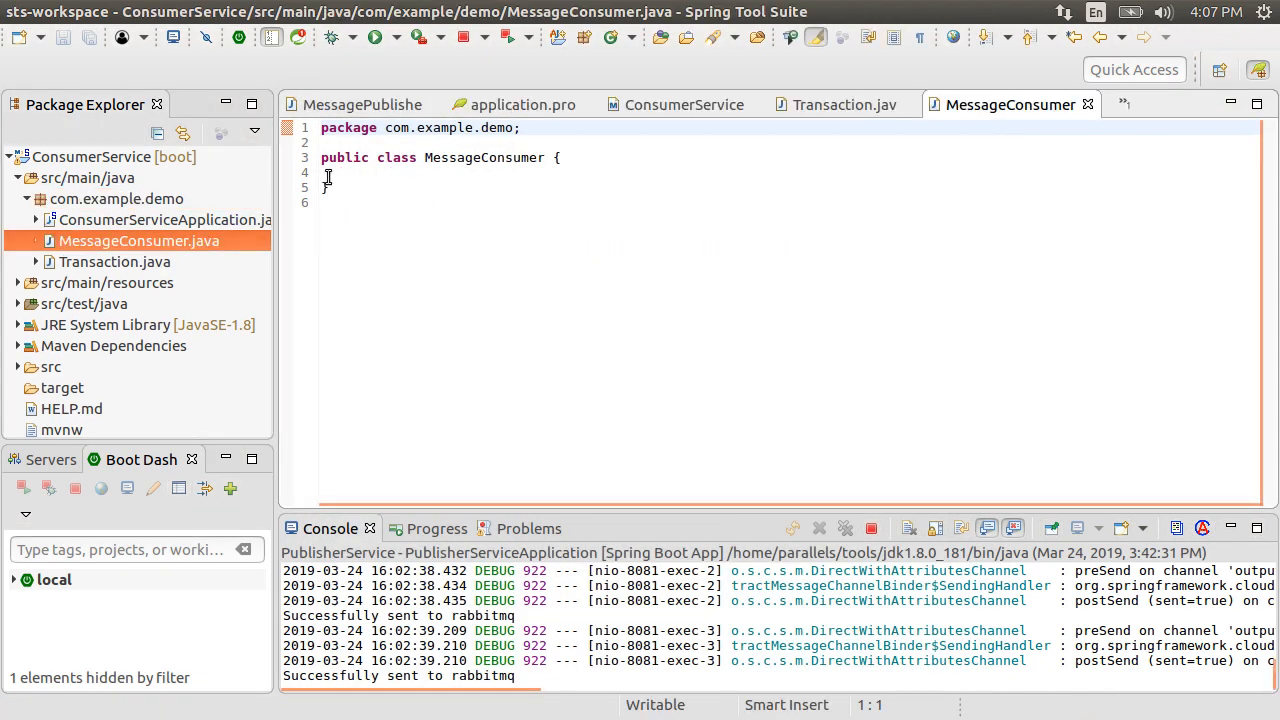
text(EnableBinding)
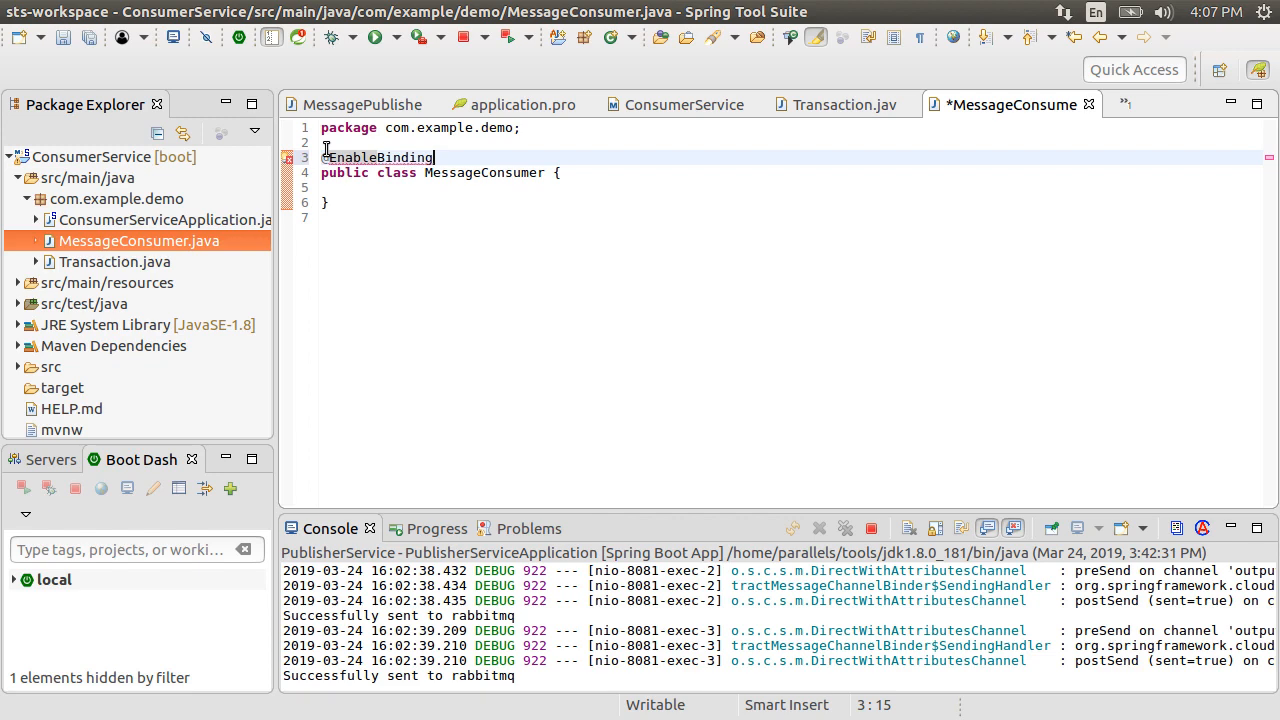
text((Sink.class)
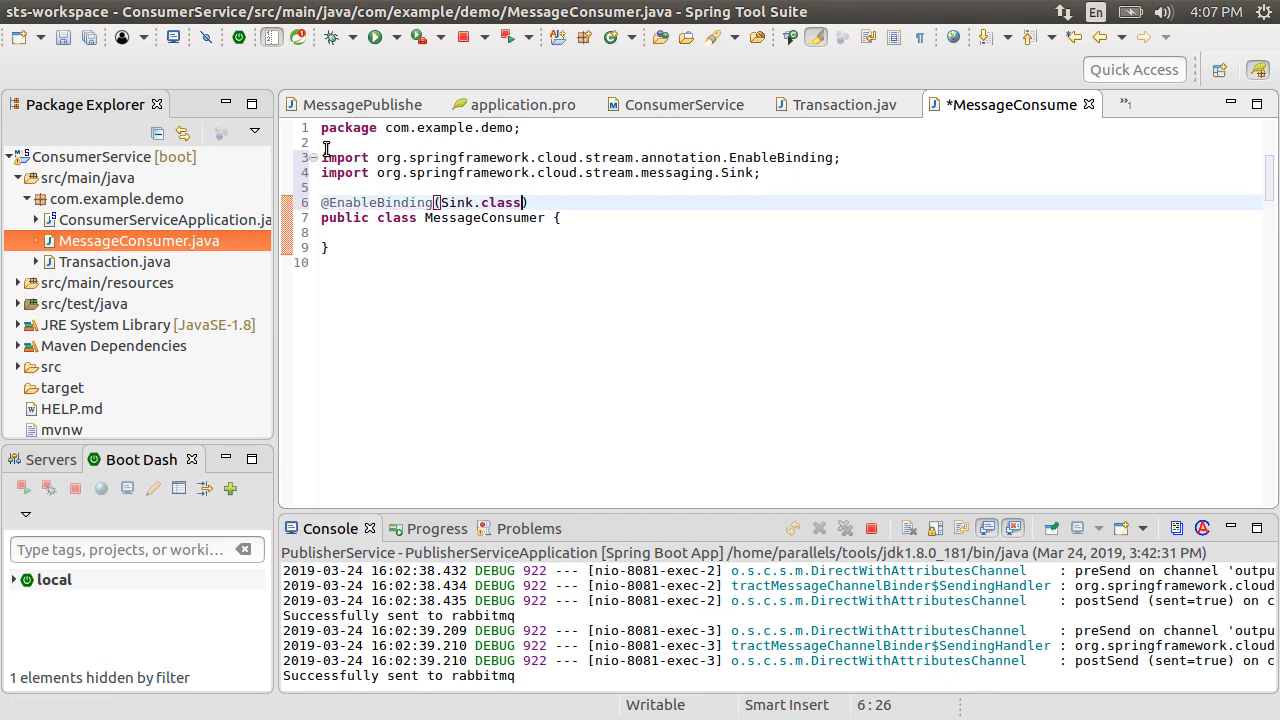
text(@St)
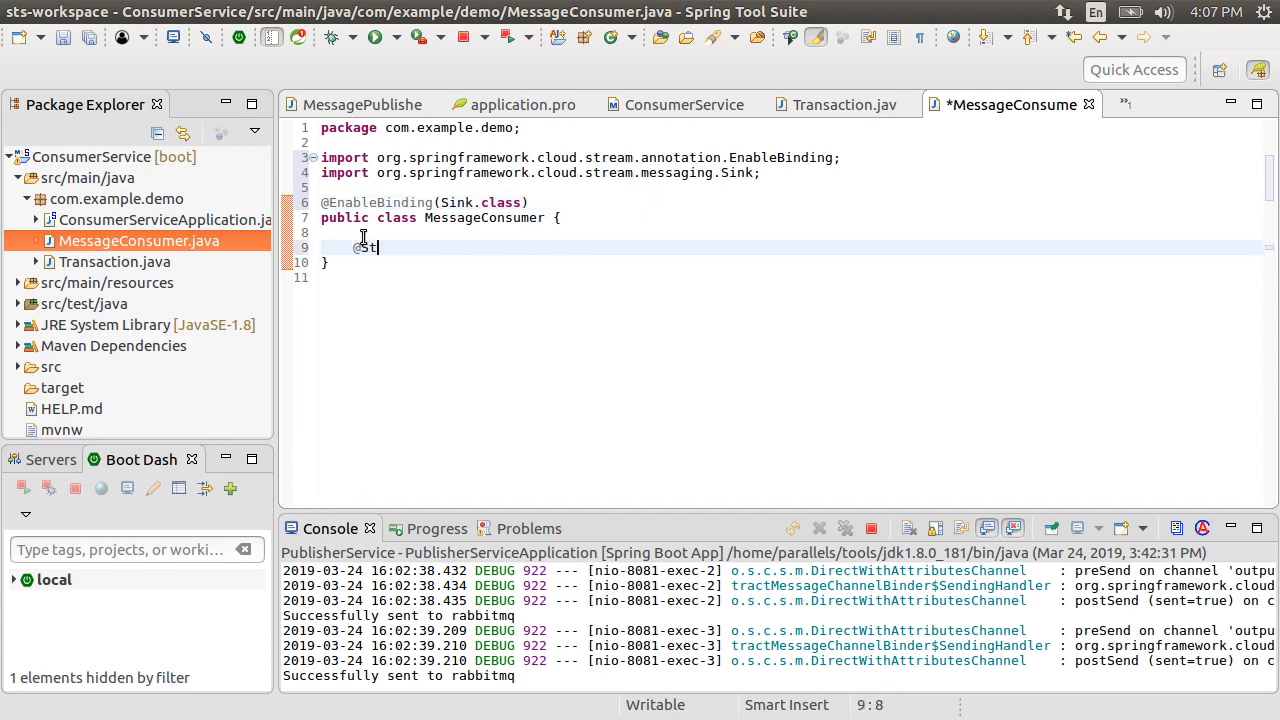
text(reamListener(Sink.INPUT)
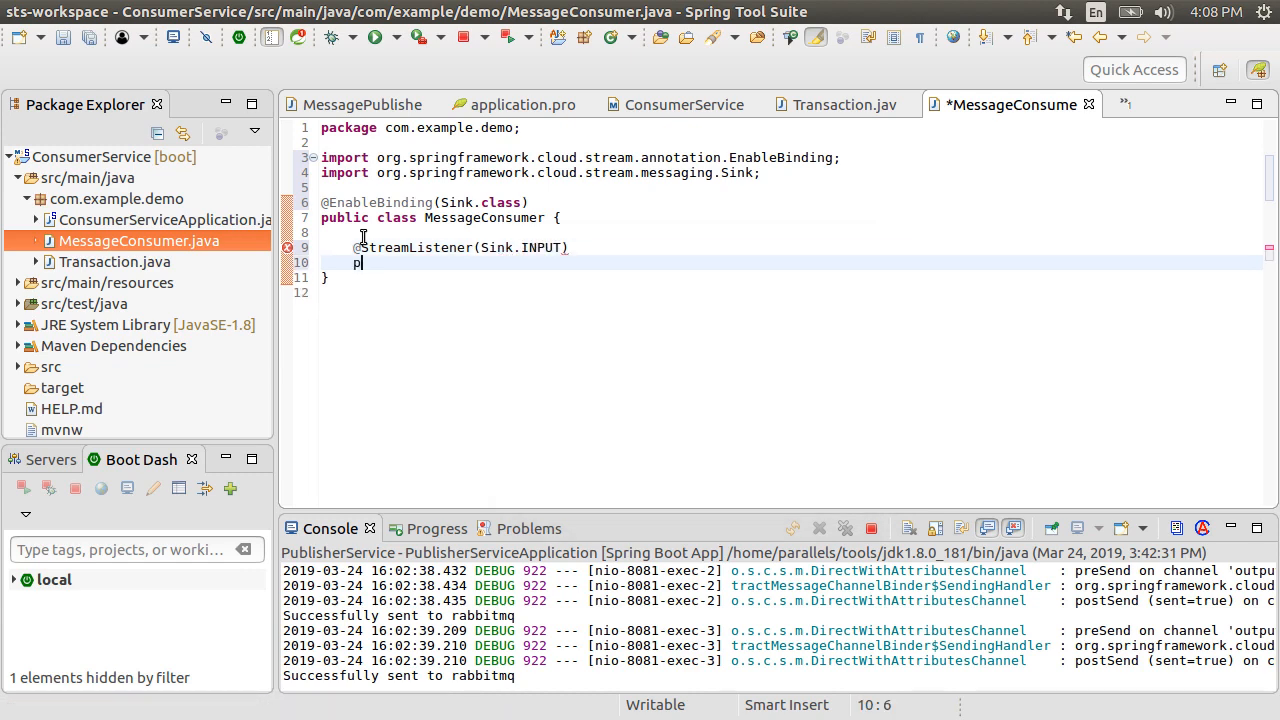
Write public void log(Transaction msg) printing "Message contains orderid as "+msg.getOrderId().
text(ublic void log)
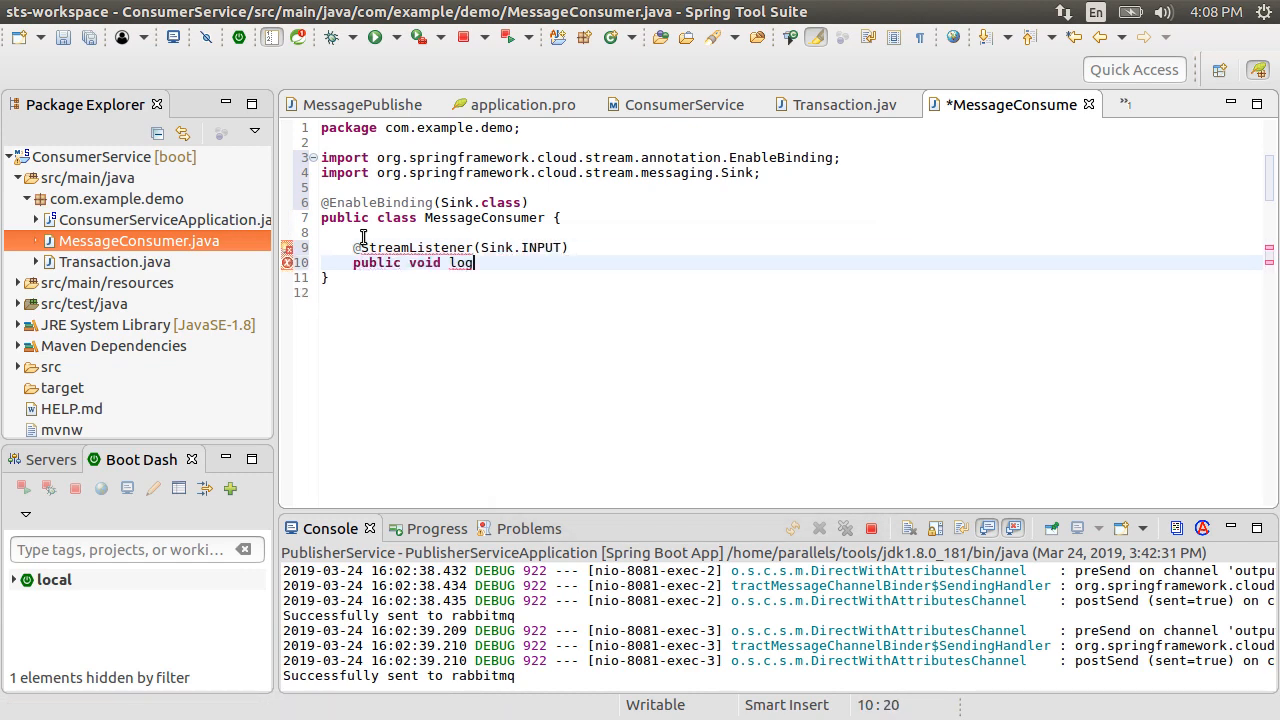
text((Transaction ))
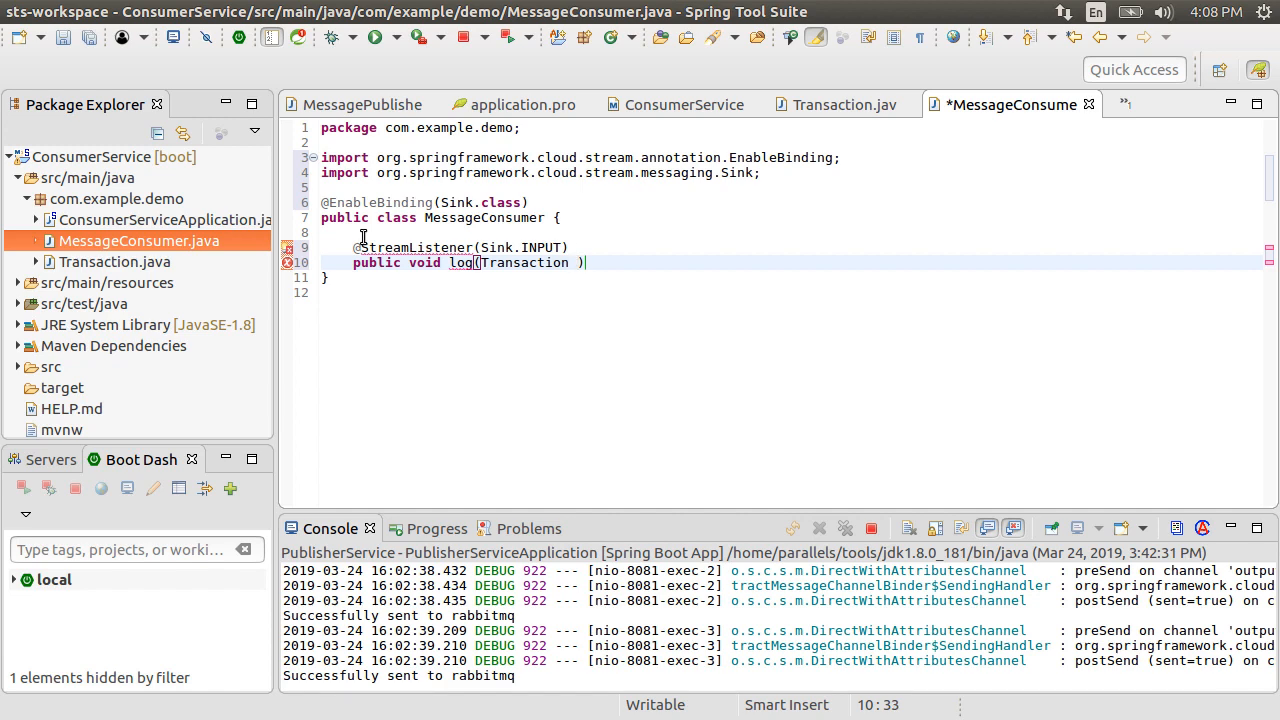
text(msg) {)
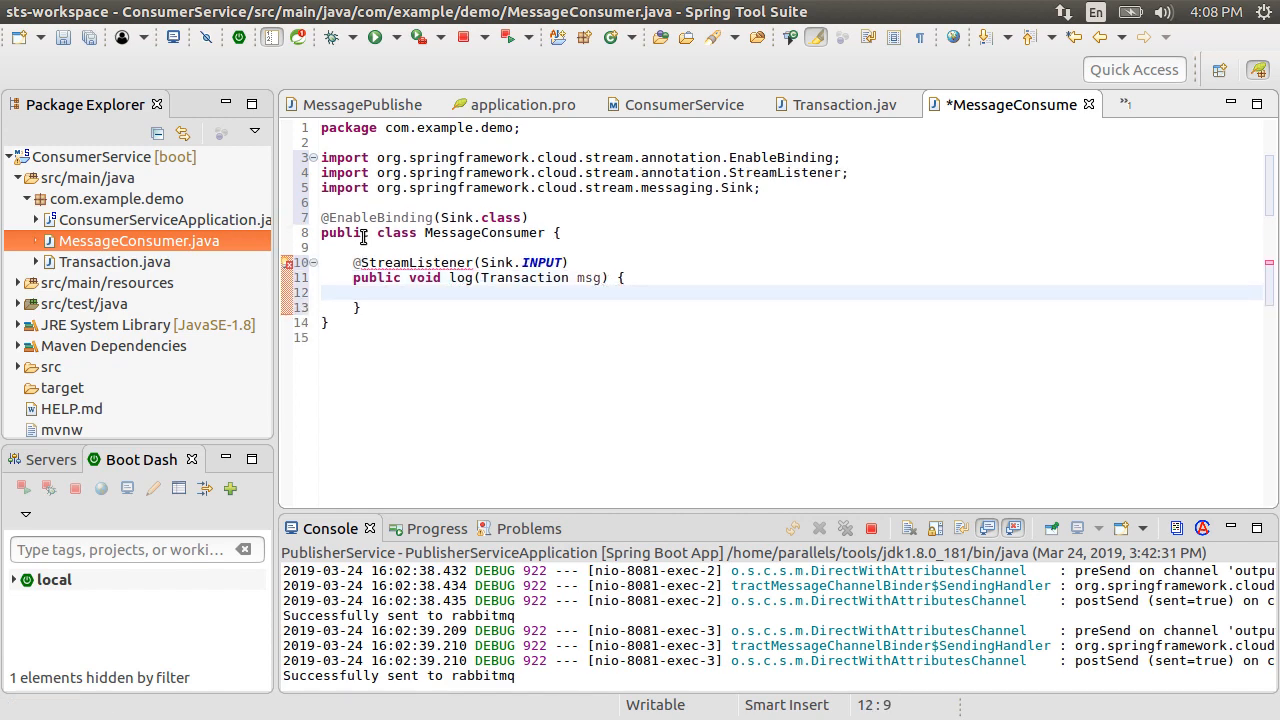
text(System.out.println("Message contains orderid as );)
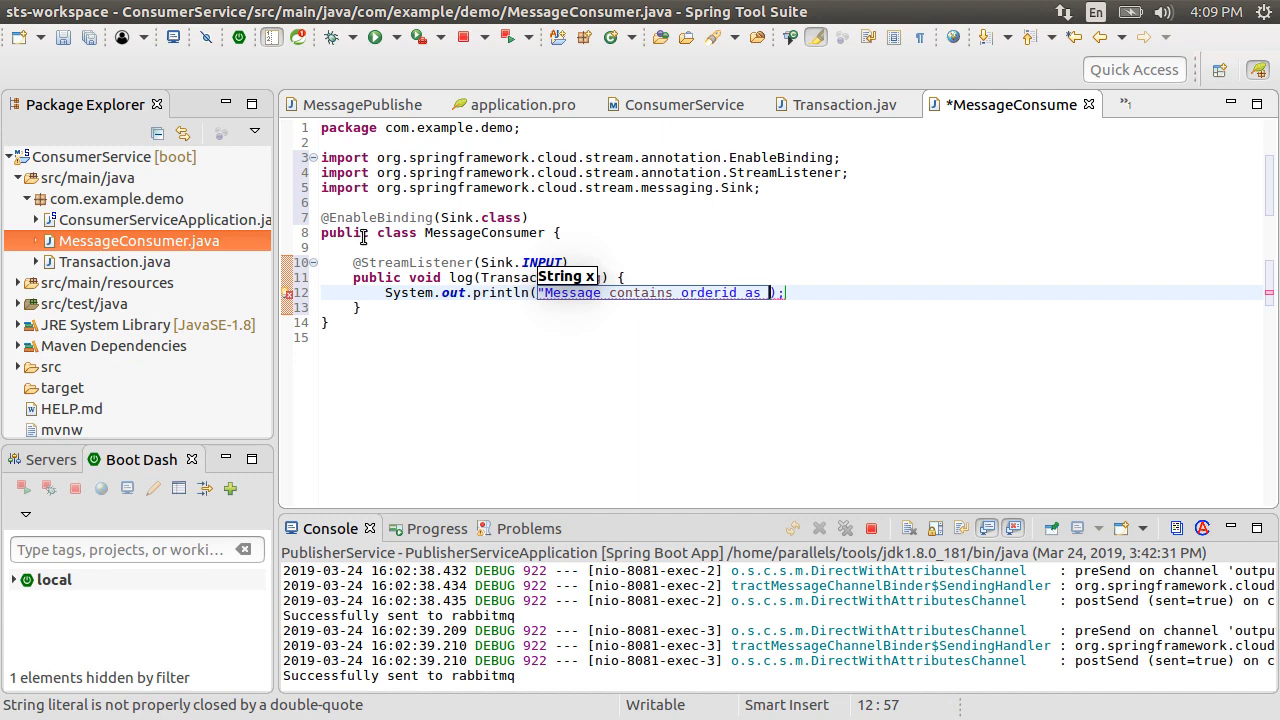
text("+msg.getOrderId()
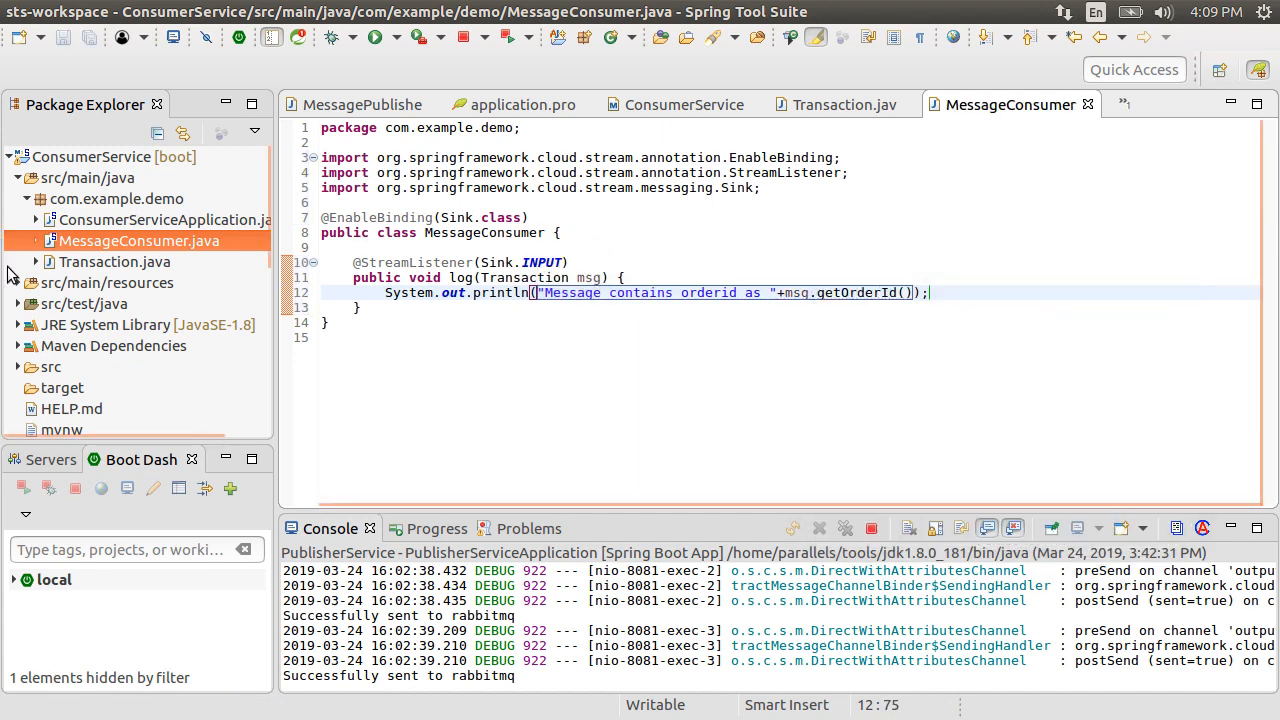
Set server.port=8082, spring.rabbitmq.broker-url=tcp://127.0.0.1:5672 and the RabbitMQ username/password in application.properties.
click(36, 282)
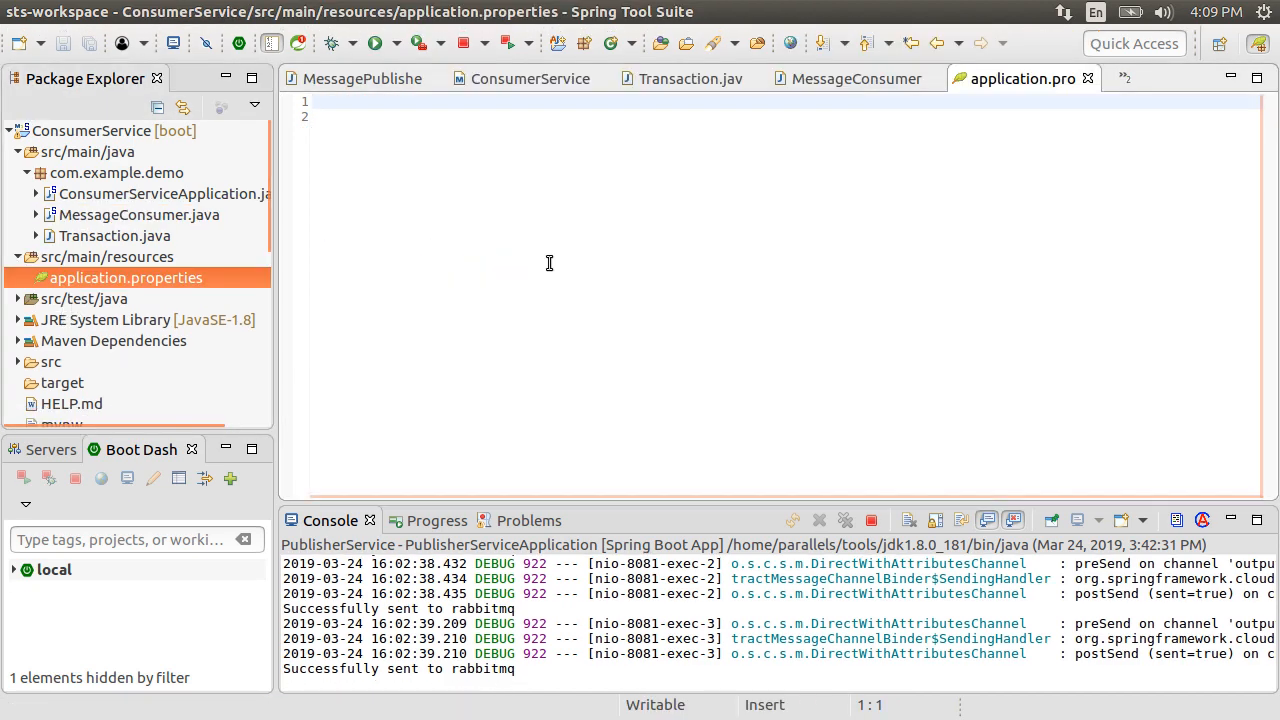
text(server.port=8082)
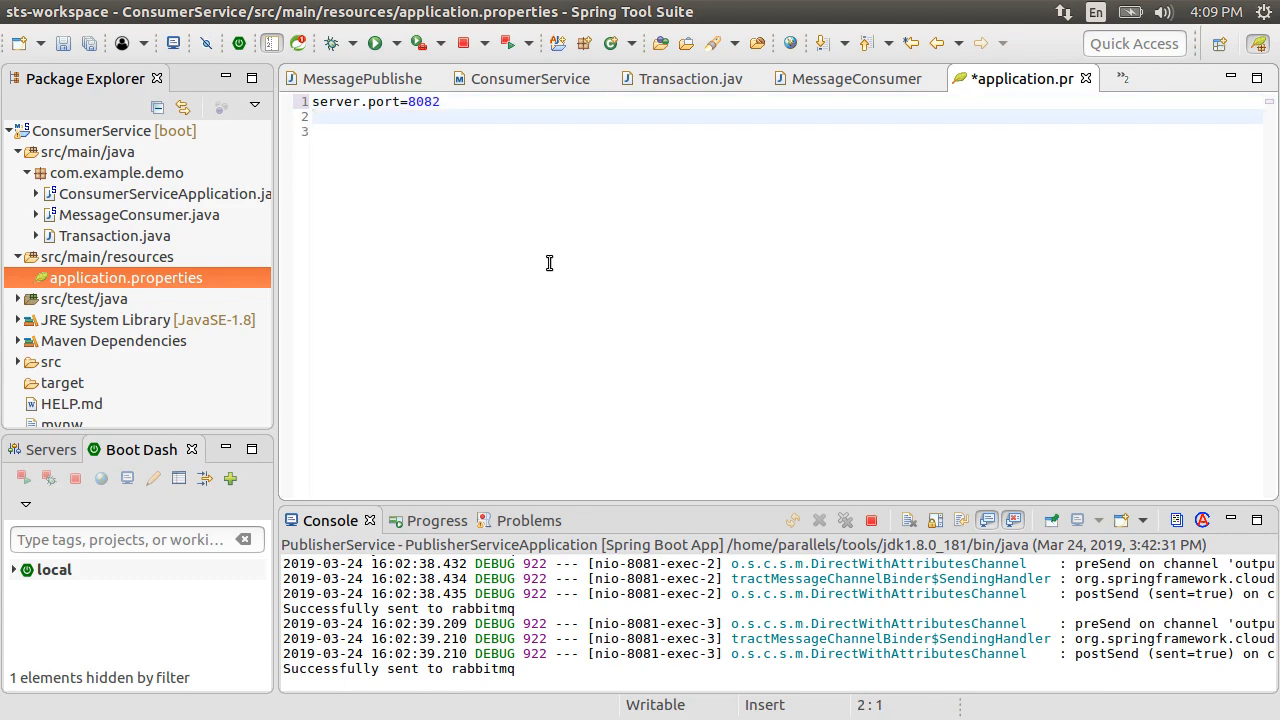
text(spring.rabbitmq.broker-url=t)
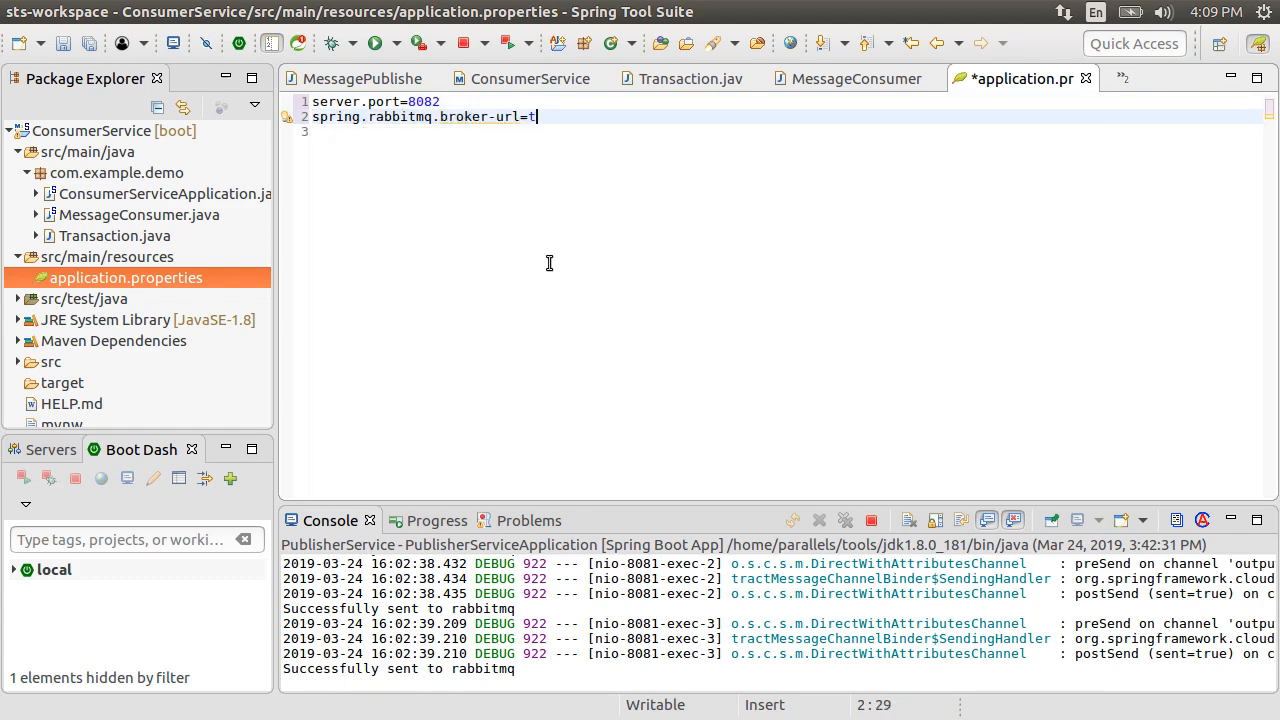
text(cp://127.0.0.)
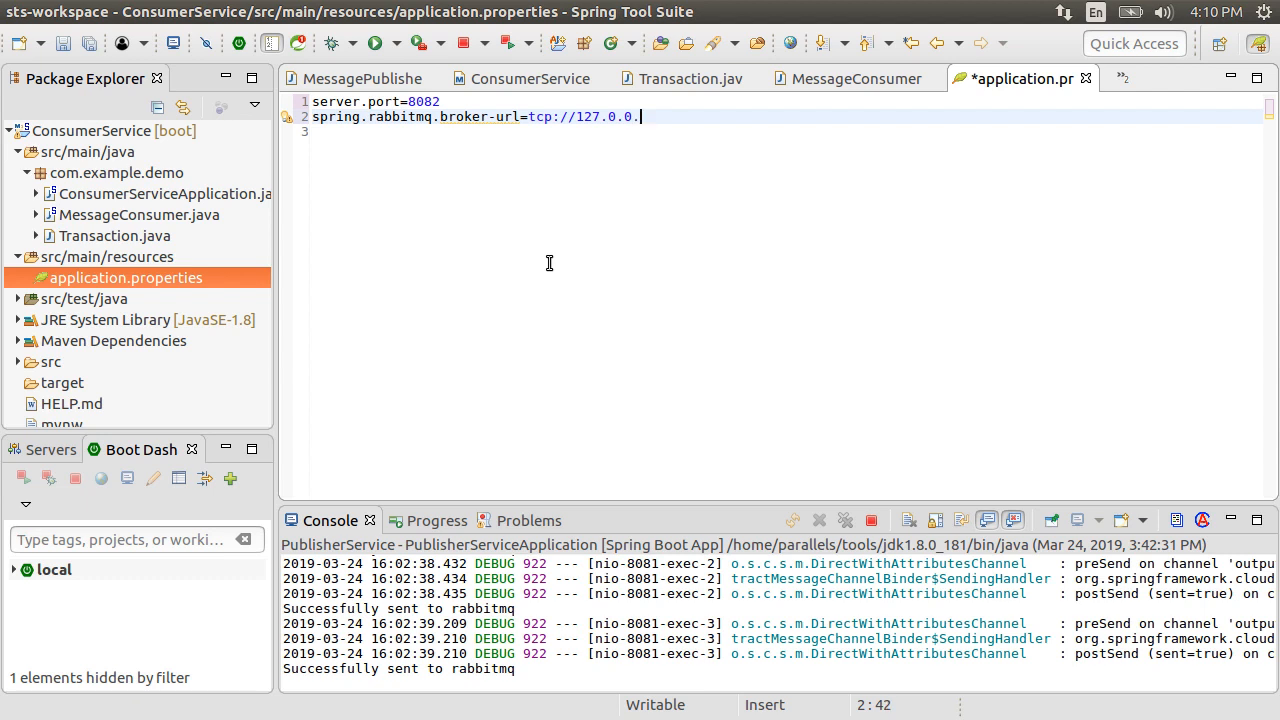
text(1:5672)
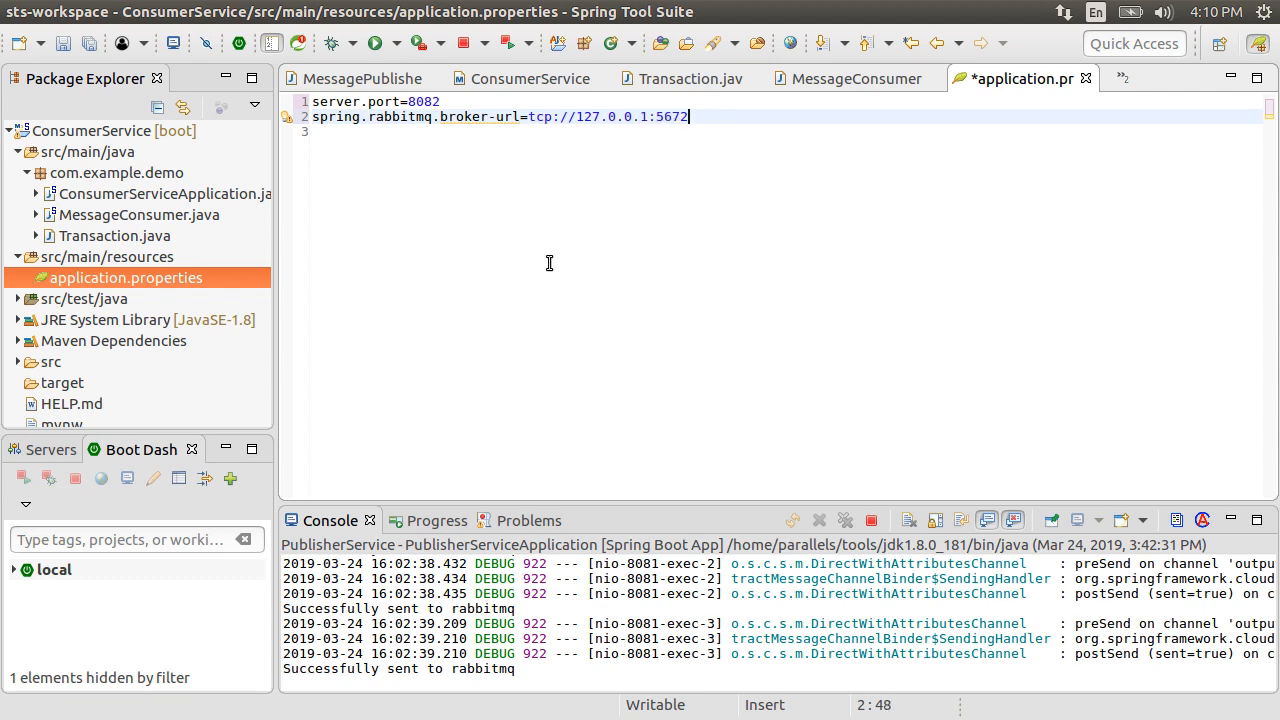
text(spring.rabb)
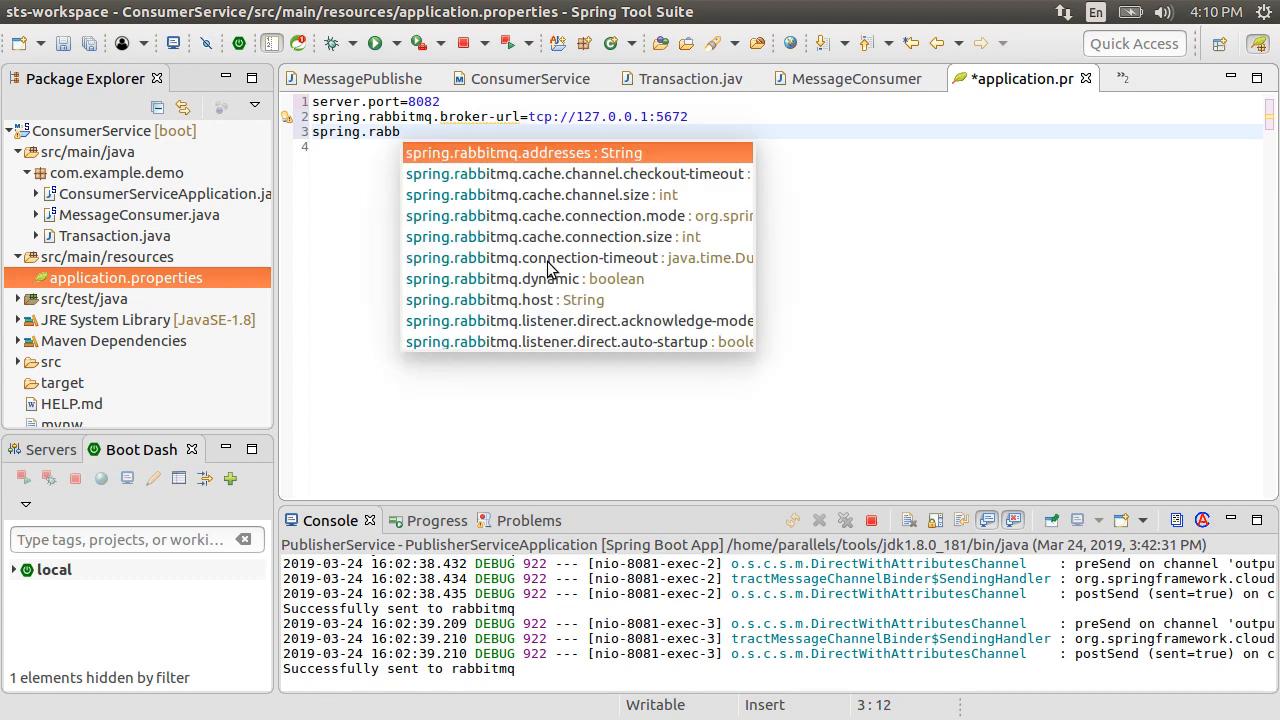
text(itmq.username=guest)
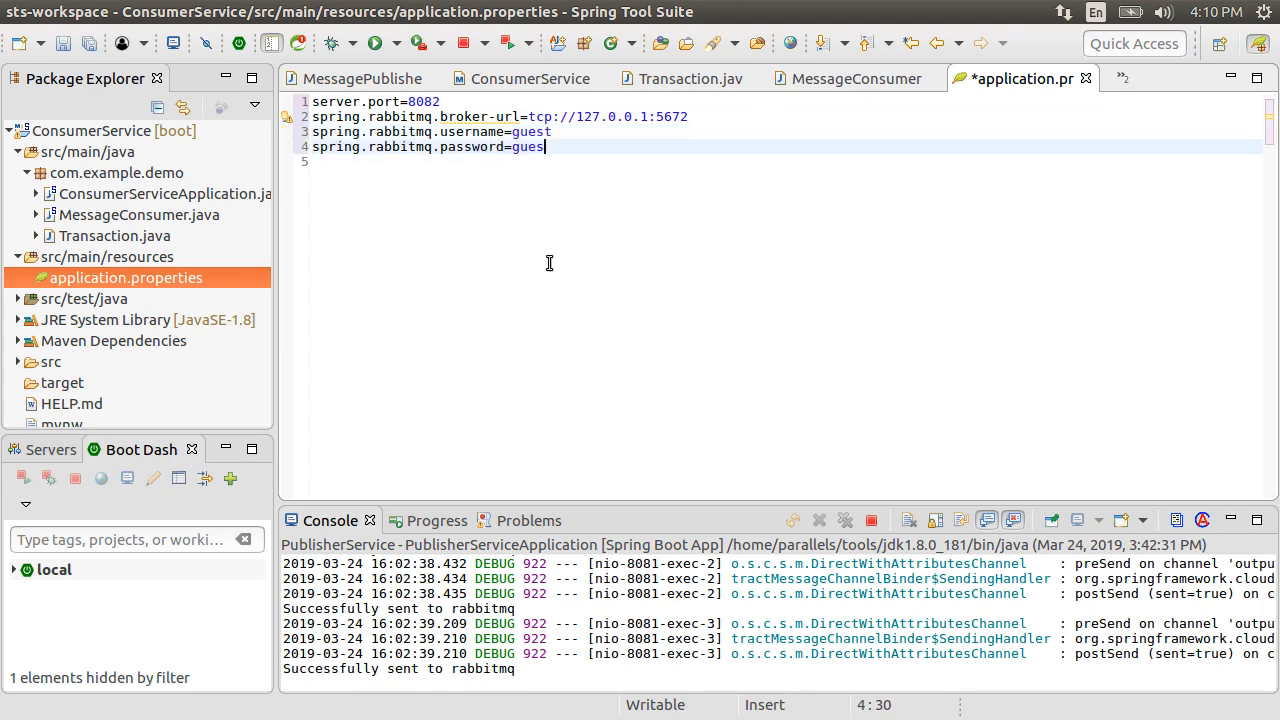
Add spring.cloud.stream.bindings.input.destination=mydestination and debug logging for org.springframework.cloud.stream.
text(spring.cloud.st)
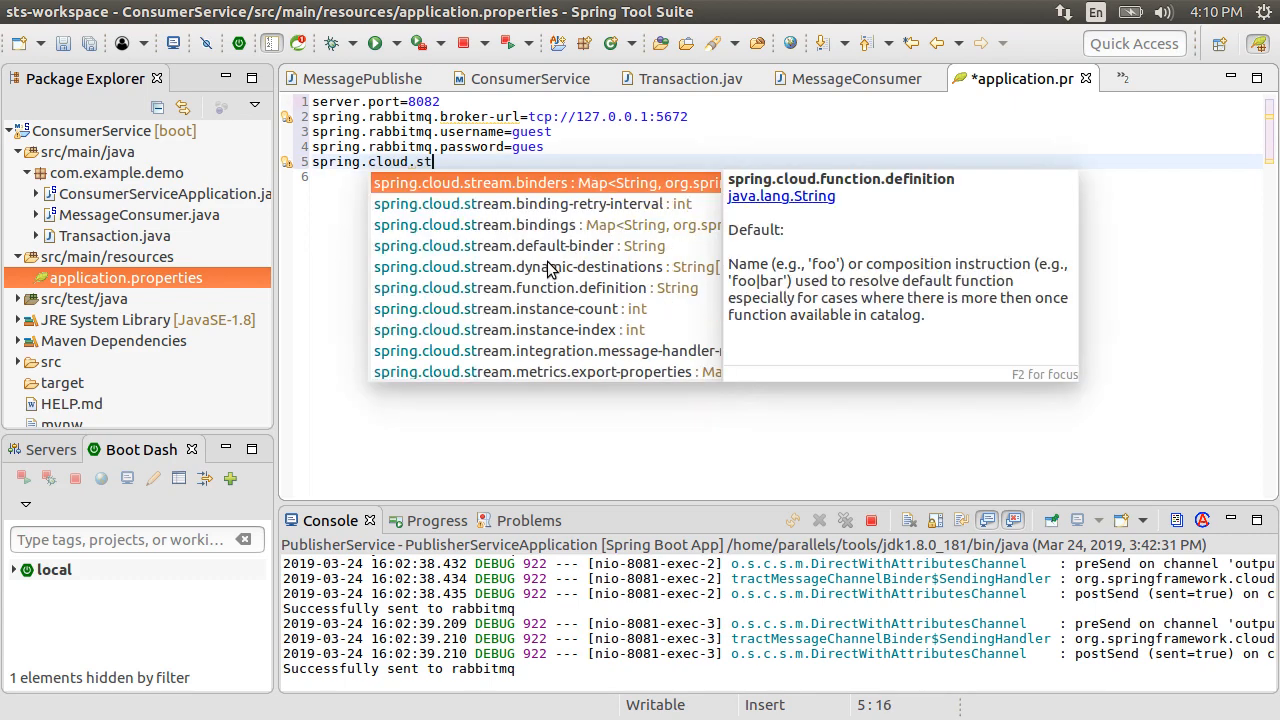
text(ream.bindings.input.)
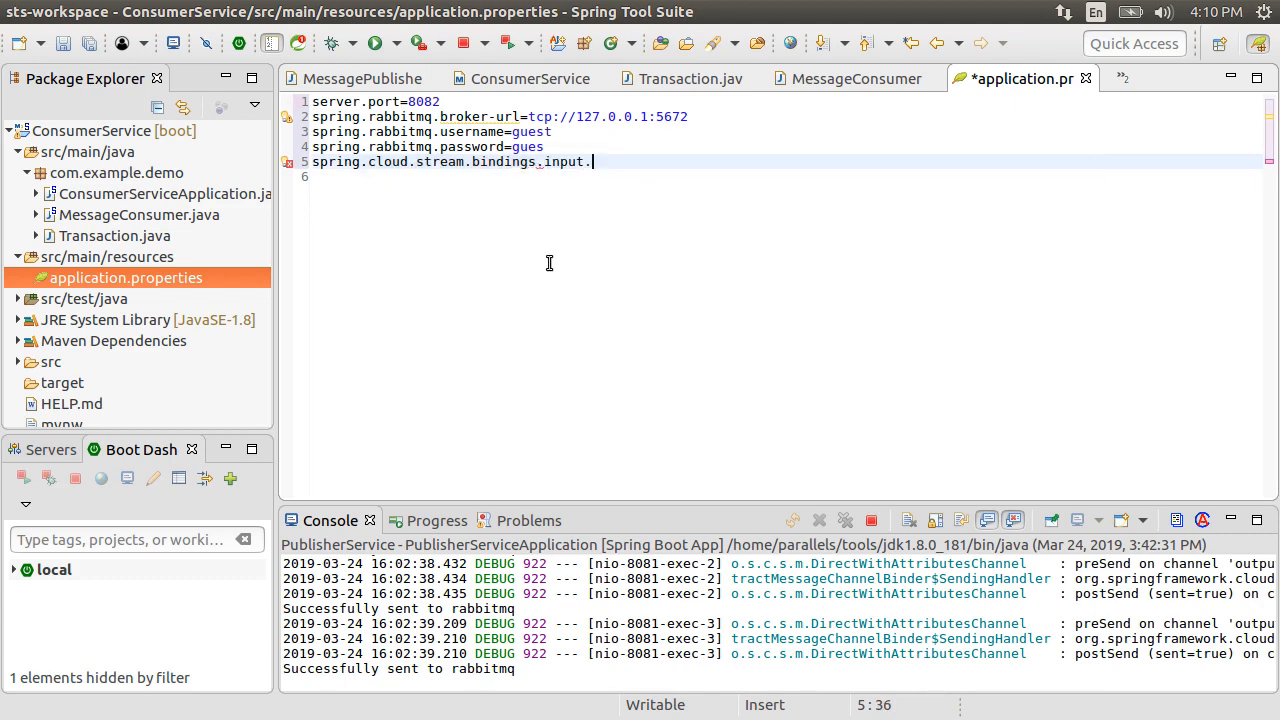
text(destination=)
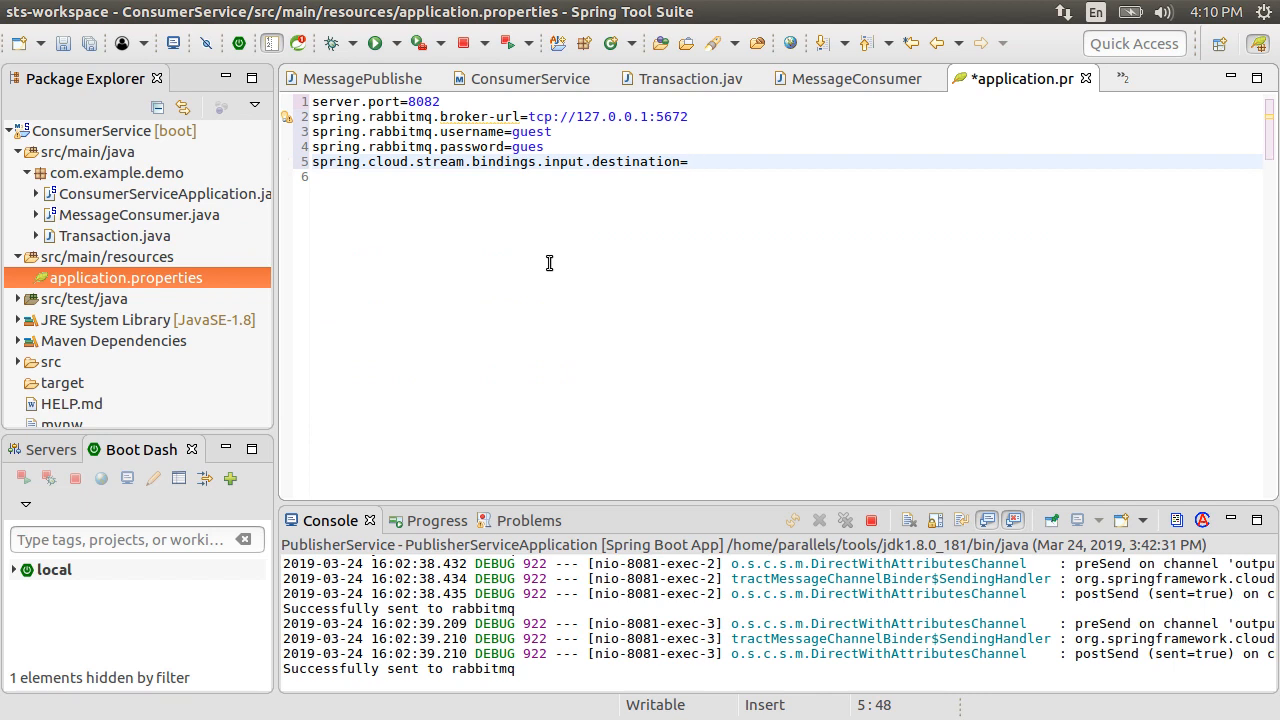
text(mydestination)
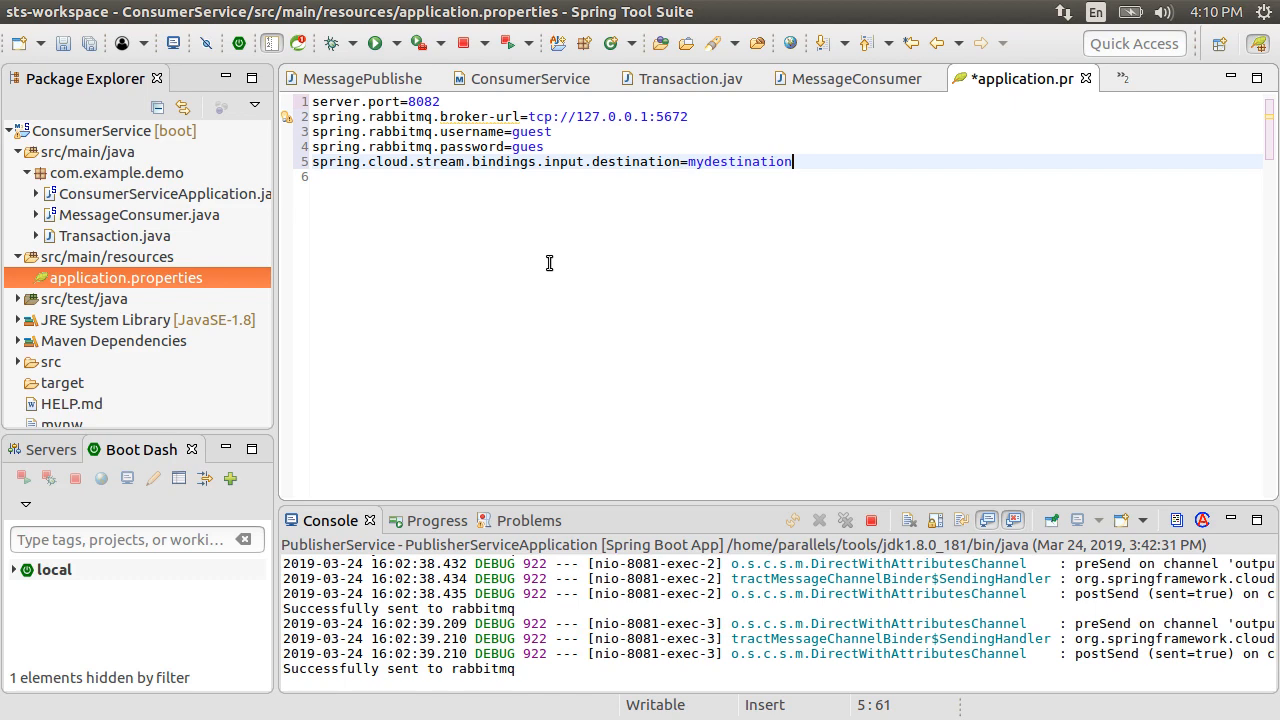
text(logging.level.org.springframework.cloud.stream=debug)
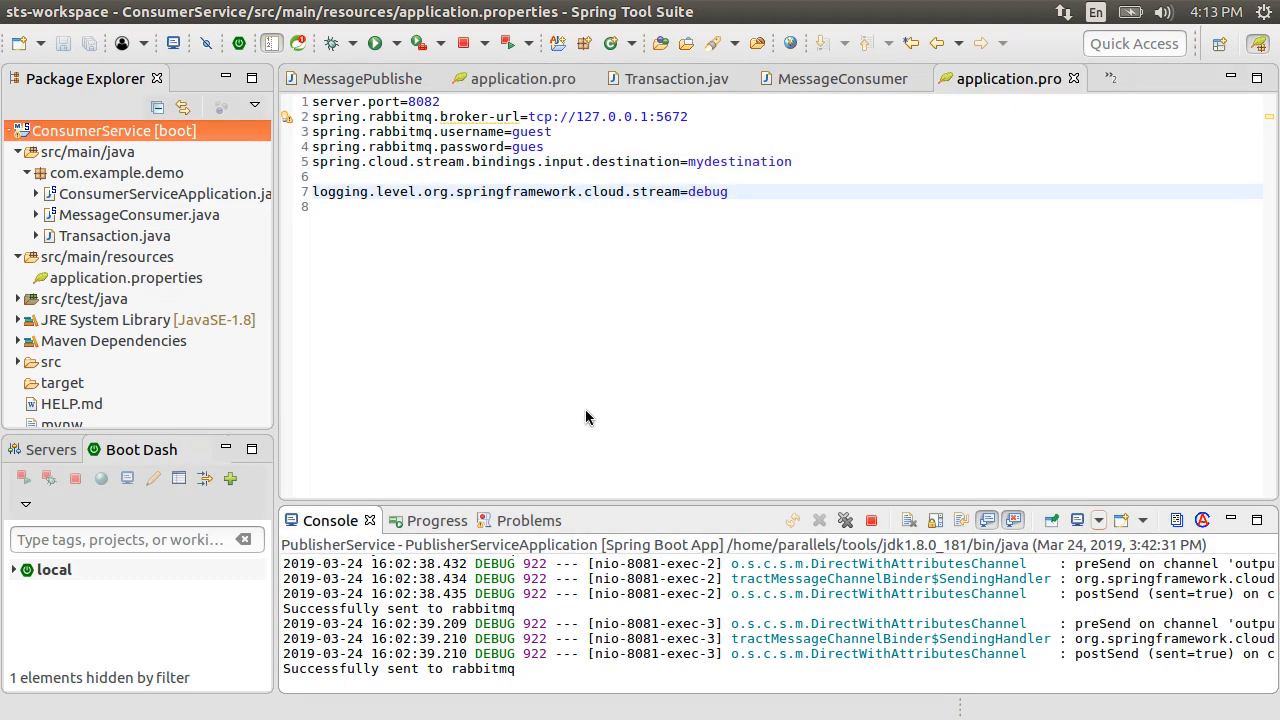
click(546, 146)
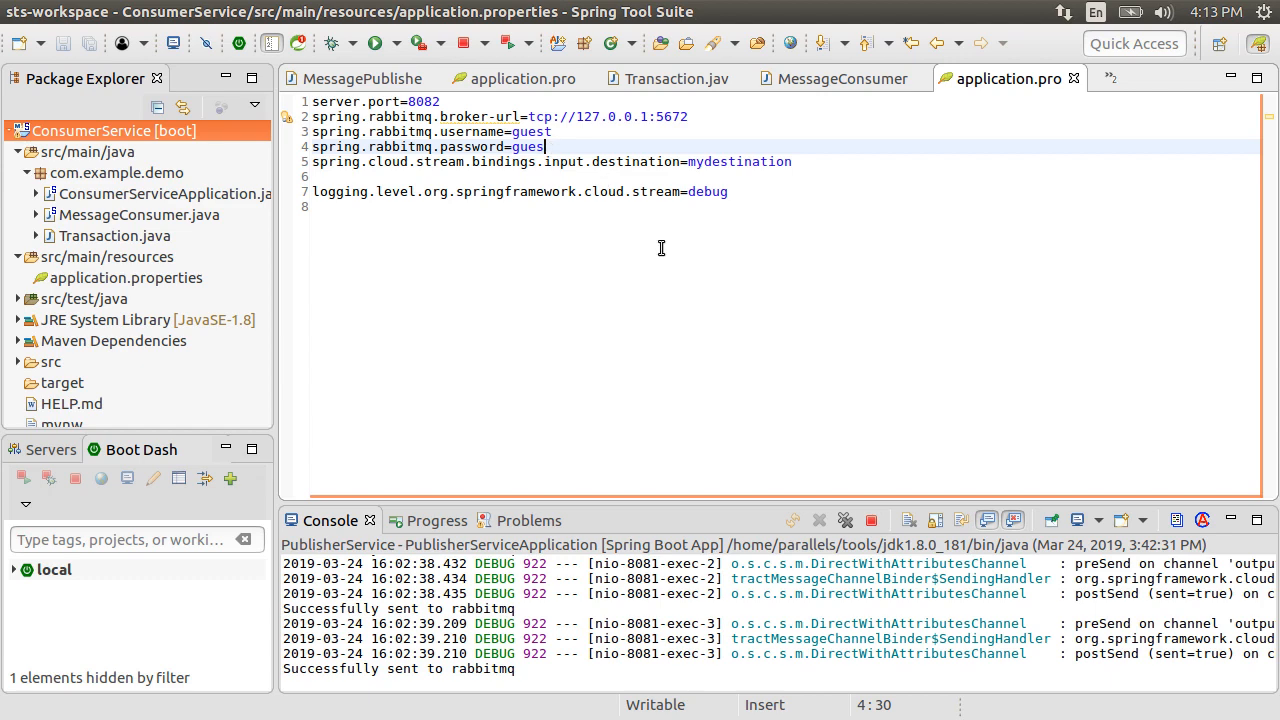
text(t)
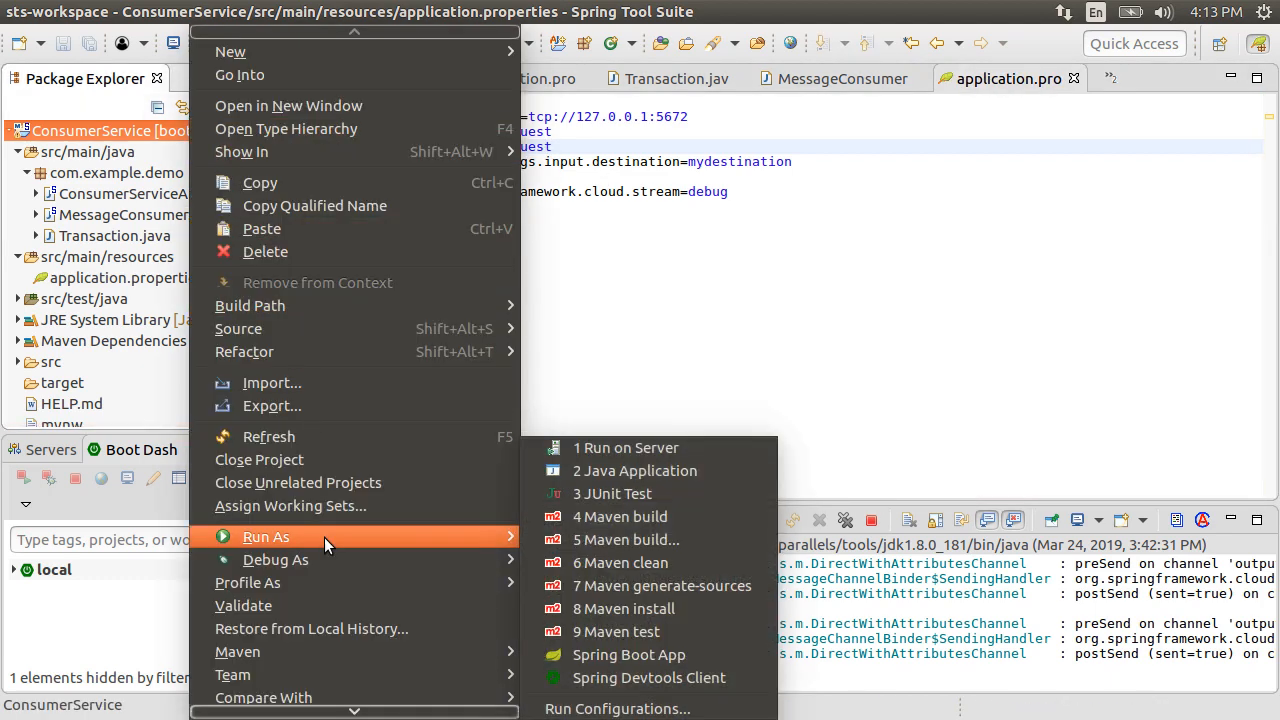
click(628, 654)
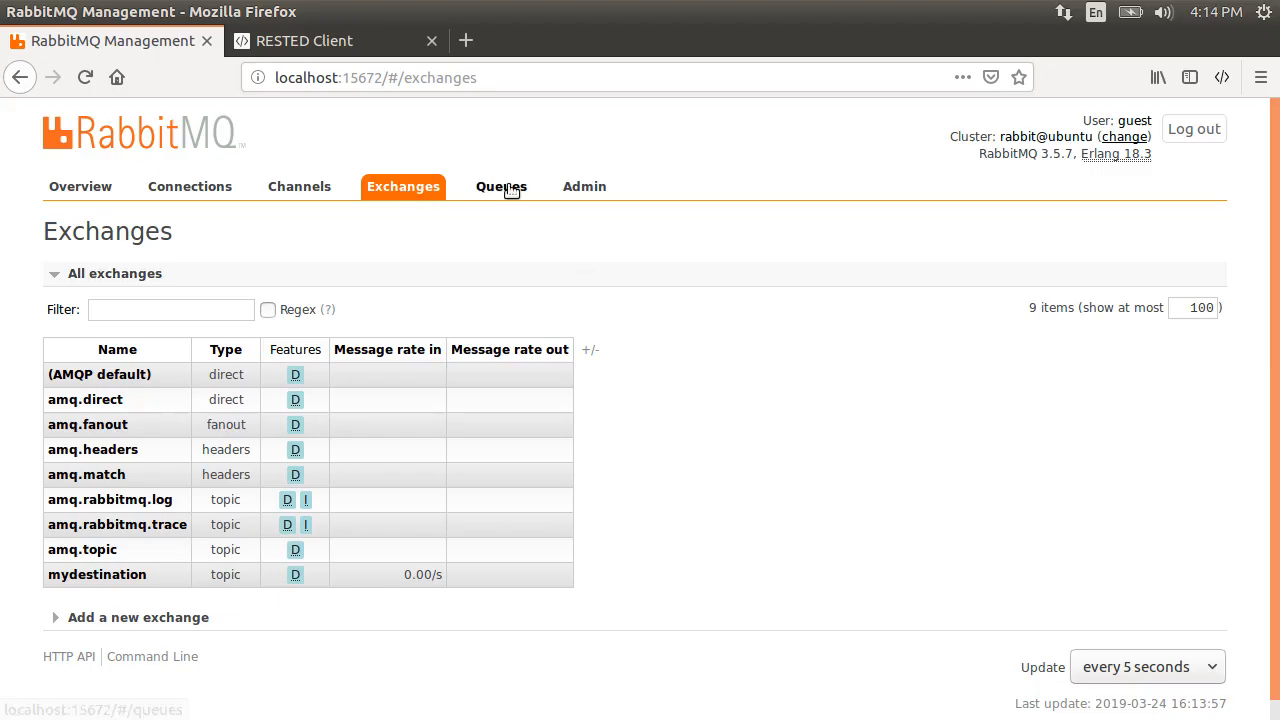
click(500, 186)
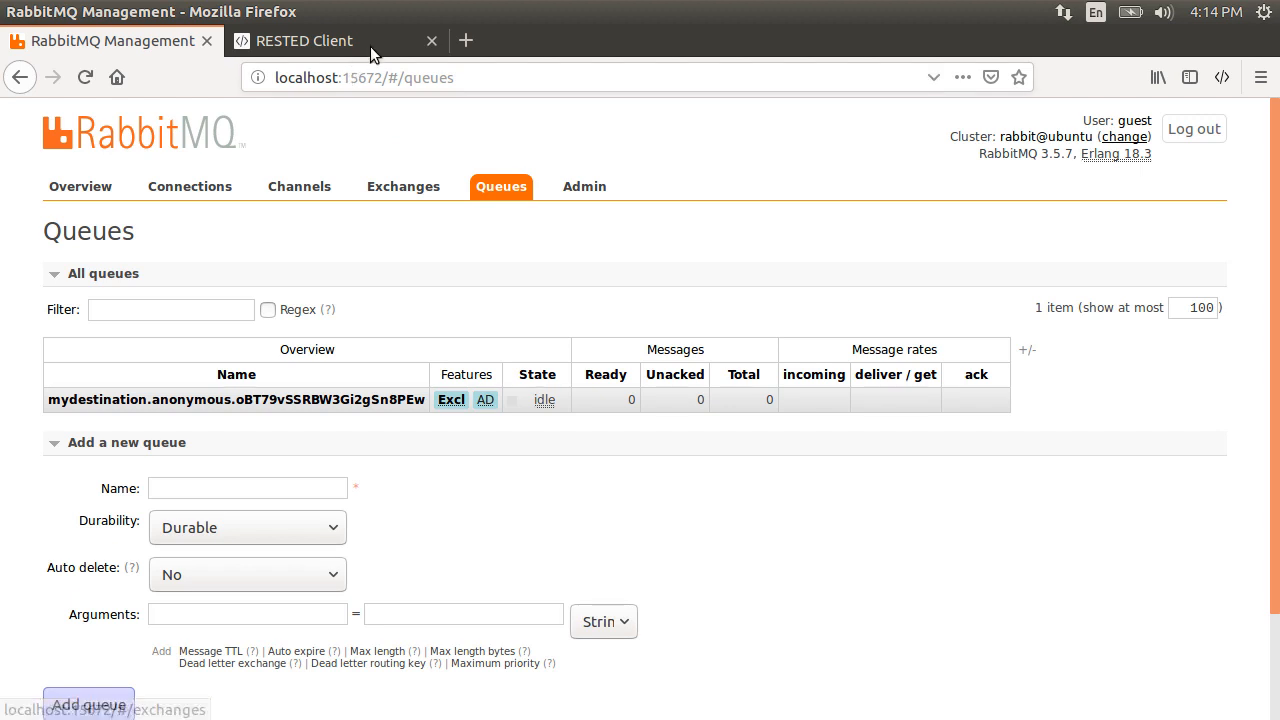
click(304, 40)
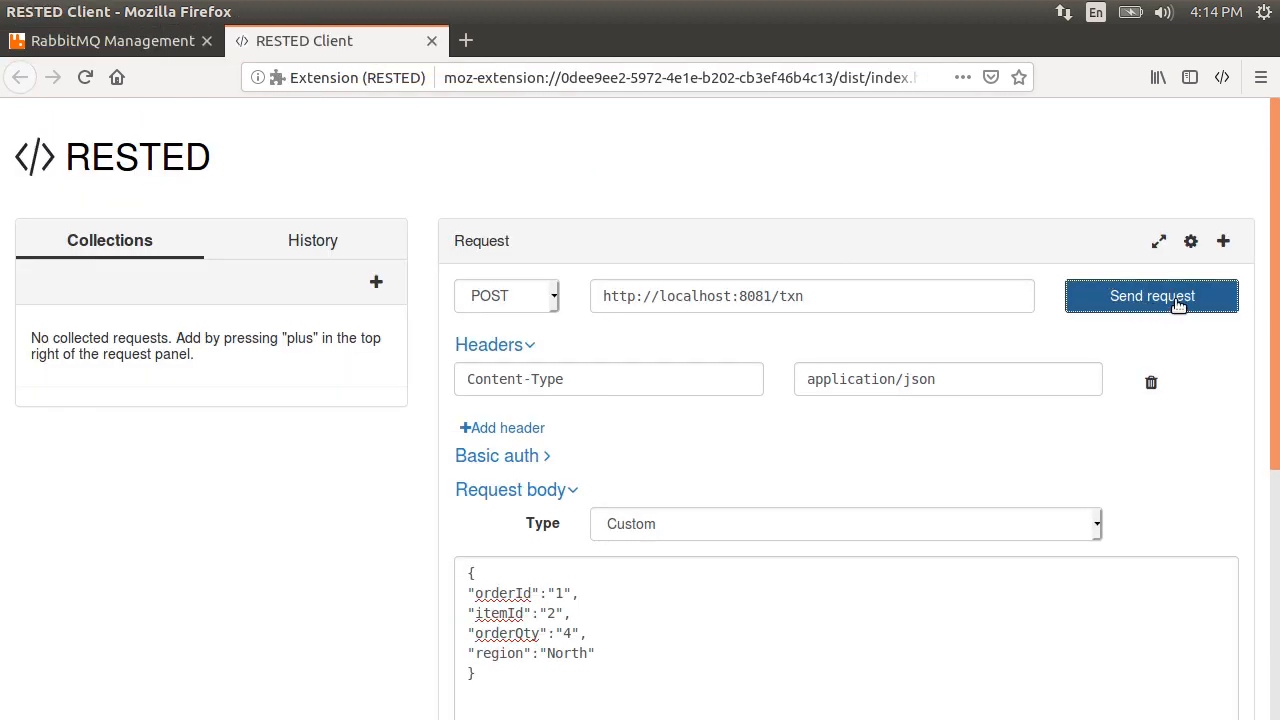
click(1152, 296)
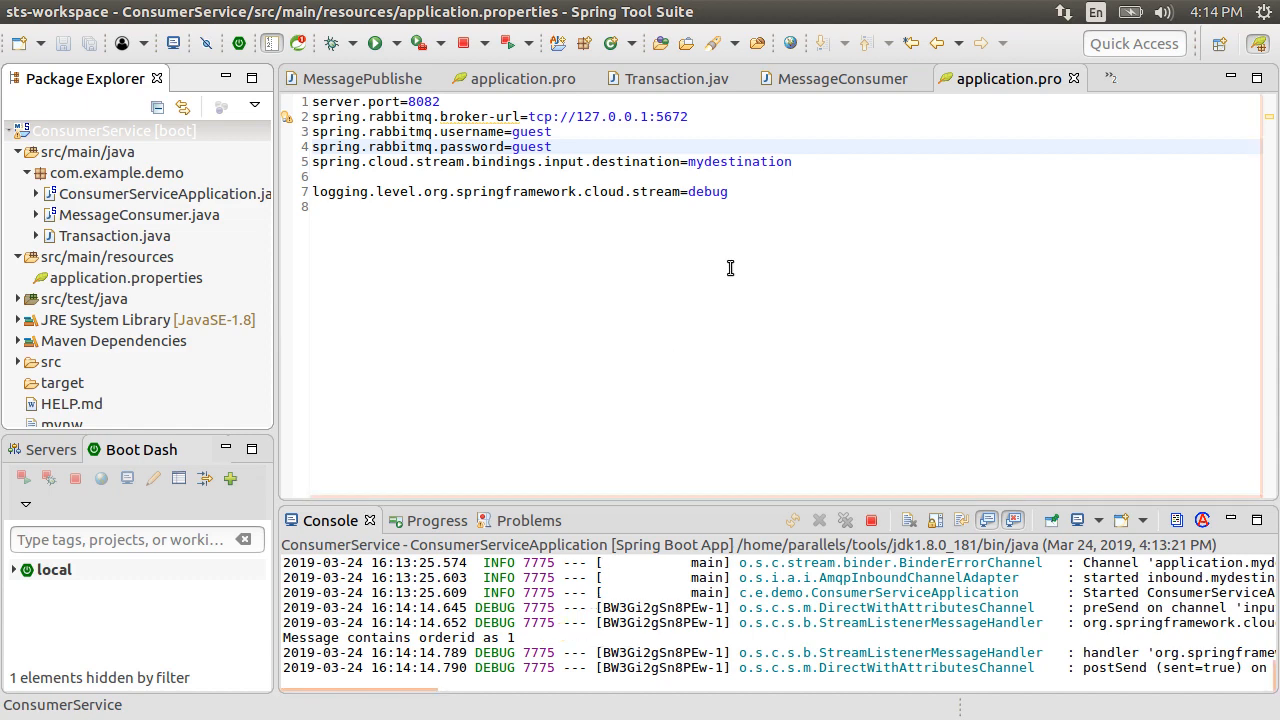
Switch back to the MessageConsumer editor while the console logs order IDs 1 and 4.
click(842, 78)
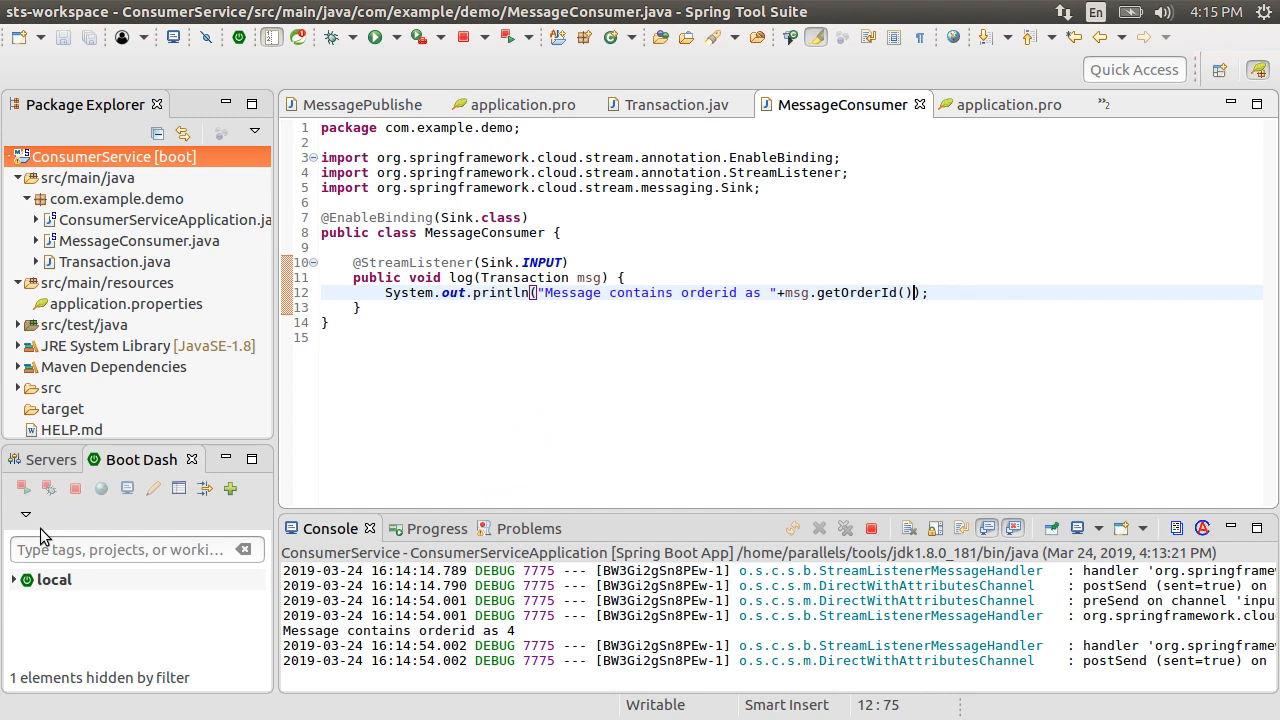
mouse_move(340, 388)
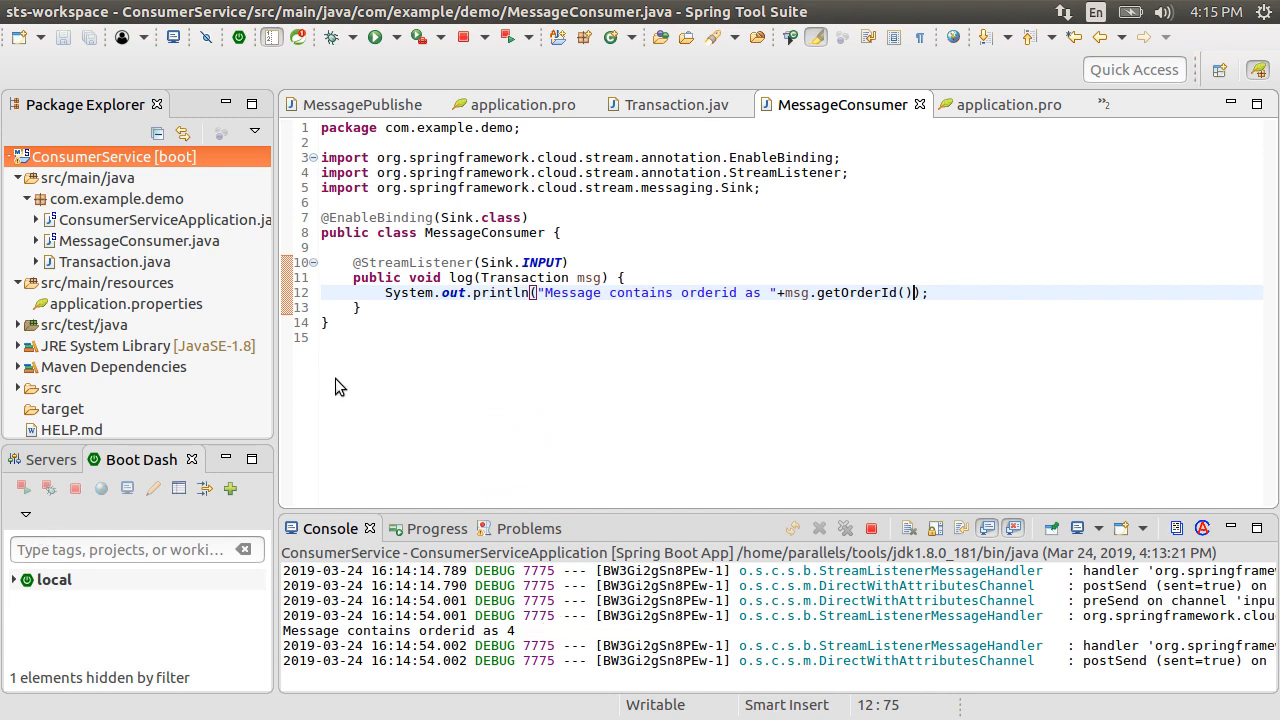